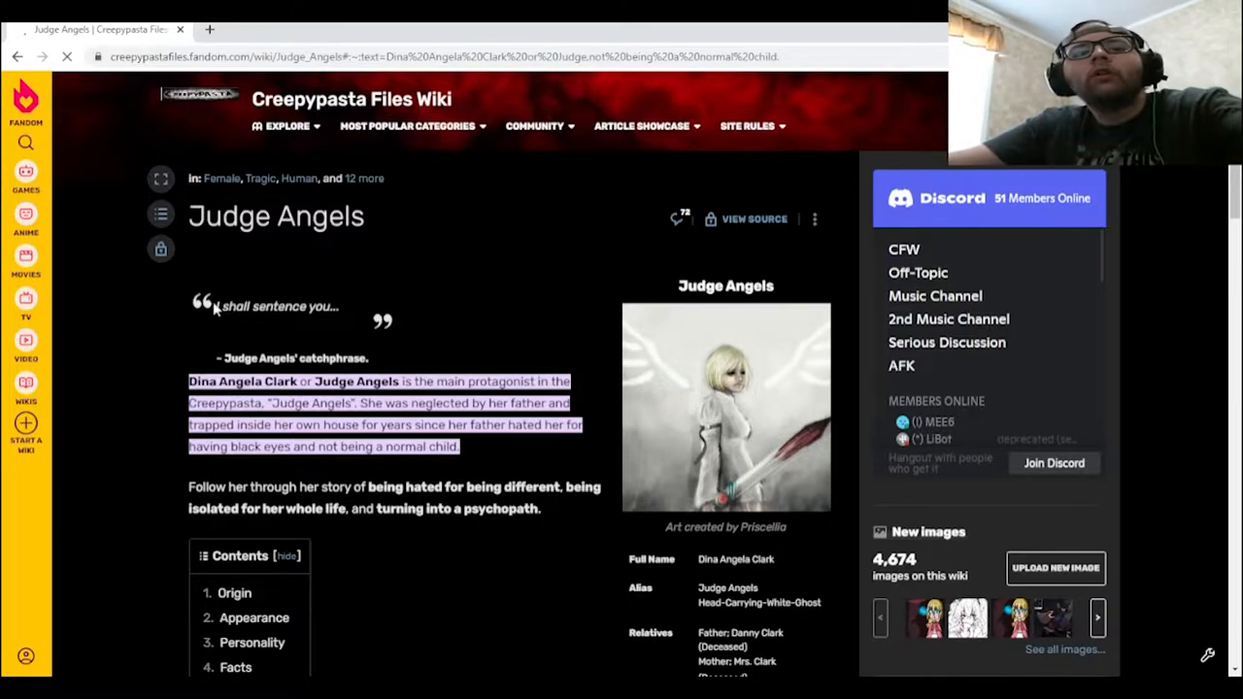
pyautogui.moveTo(159, 389)
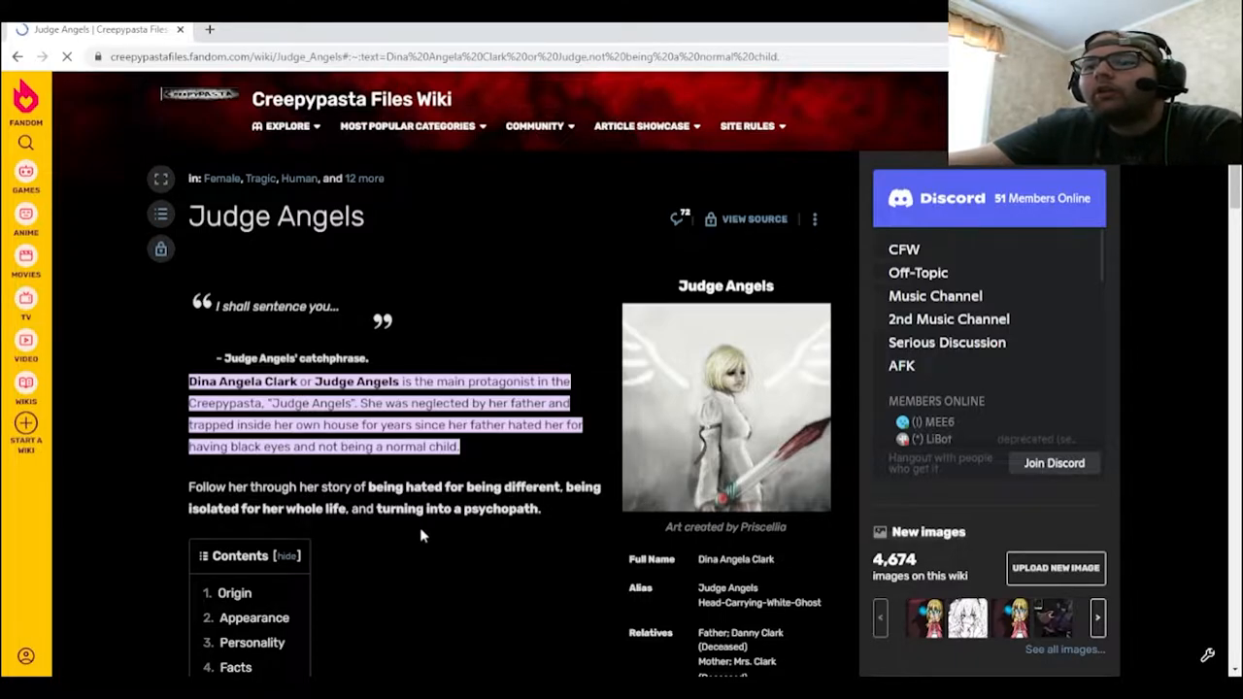
# Scroll past the intro and contents box to the Origin story about Dina's isolation
pyautogui.scroll(-3)
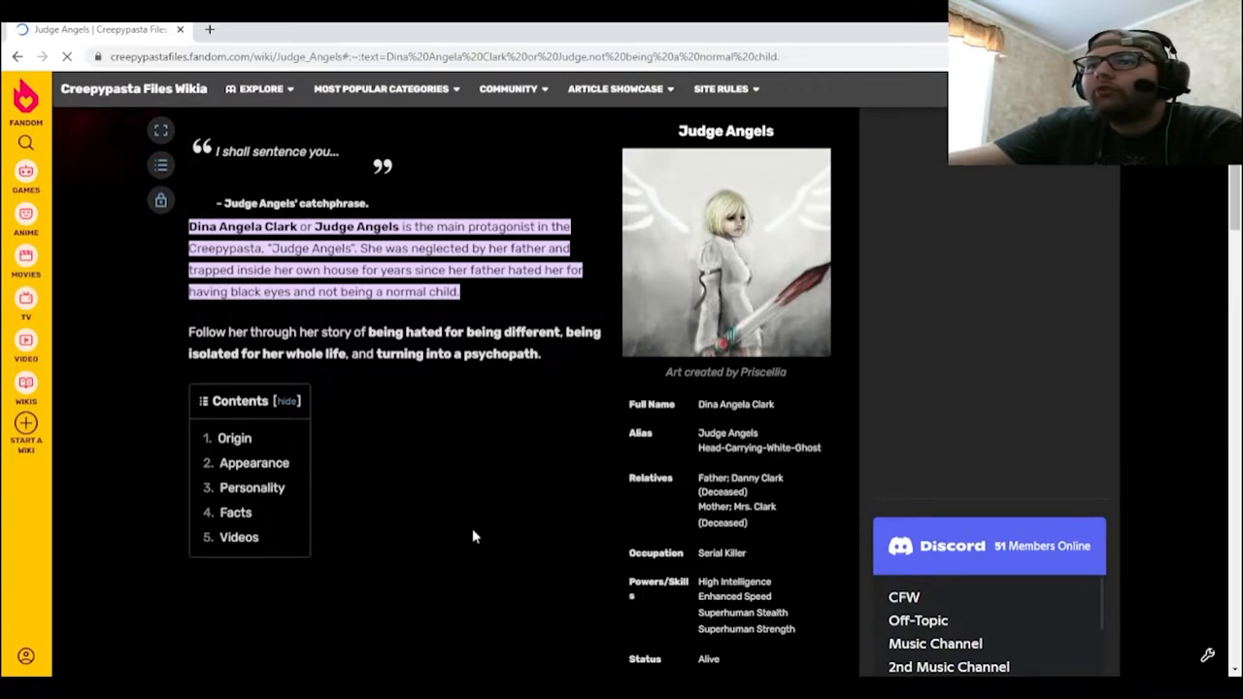
pyautogui.scroll(-3)
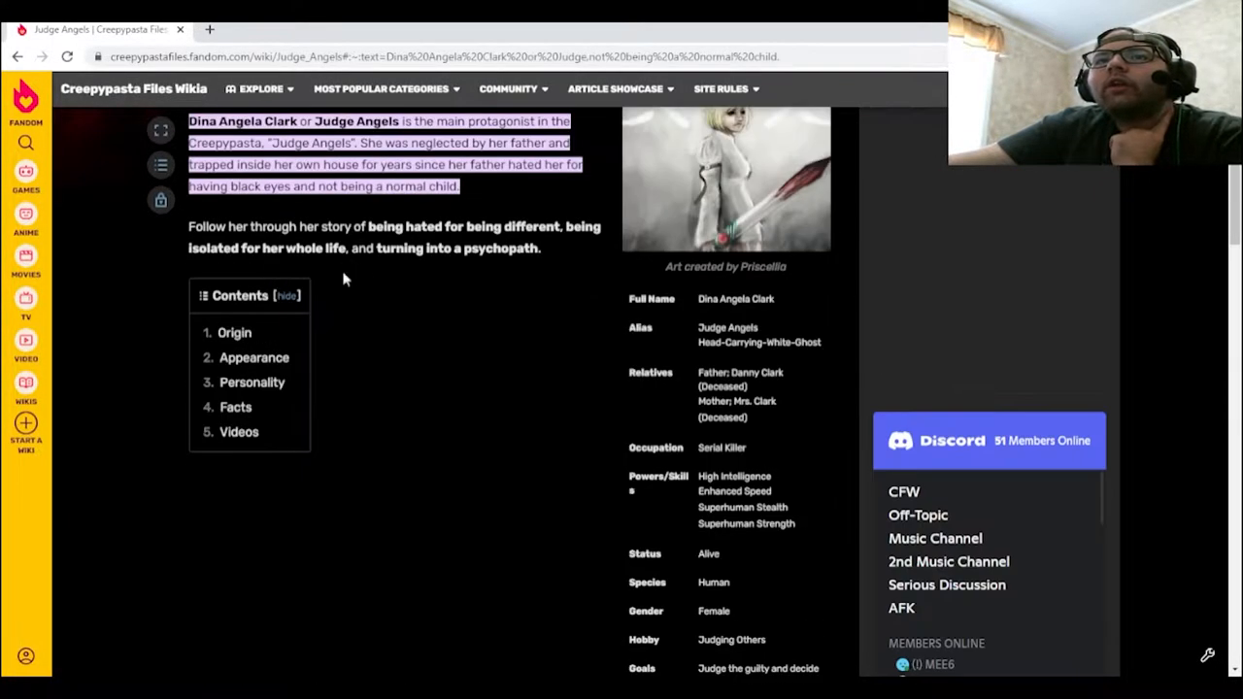
pyautogui.scroll(-3)
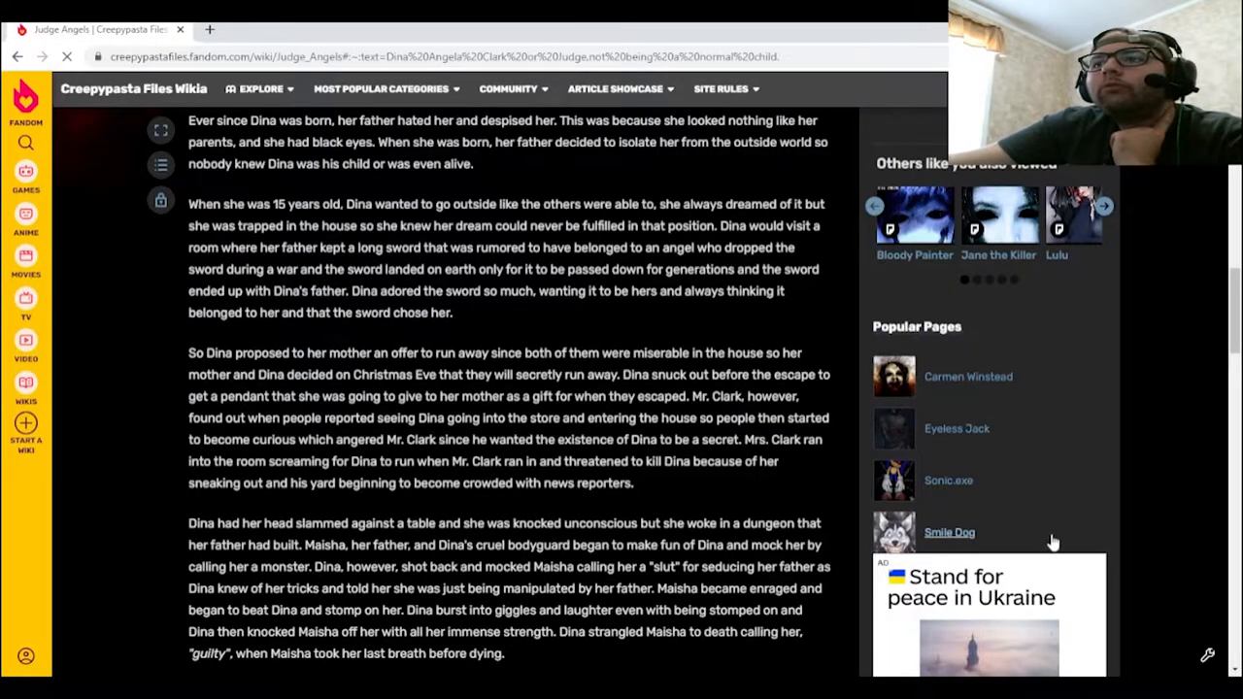
pyautogui.scroll(-3)
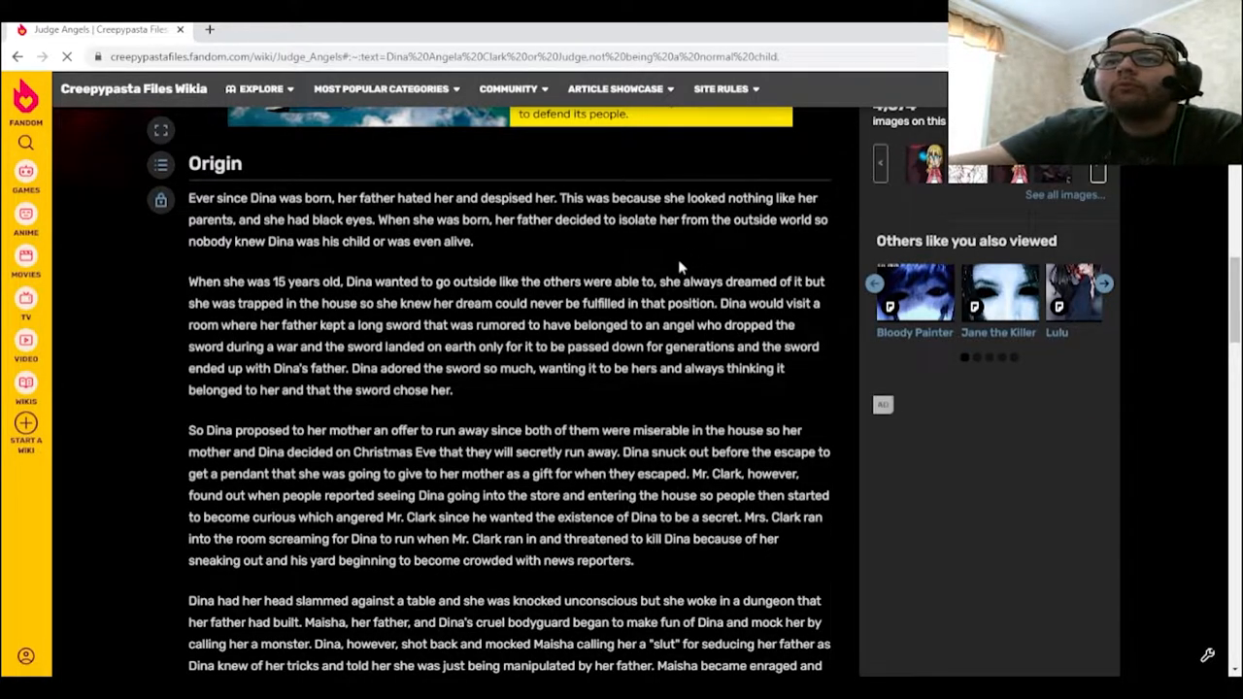
pyautogui.moveTo(286, 260)
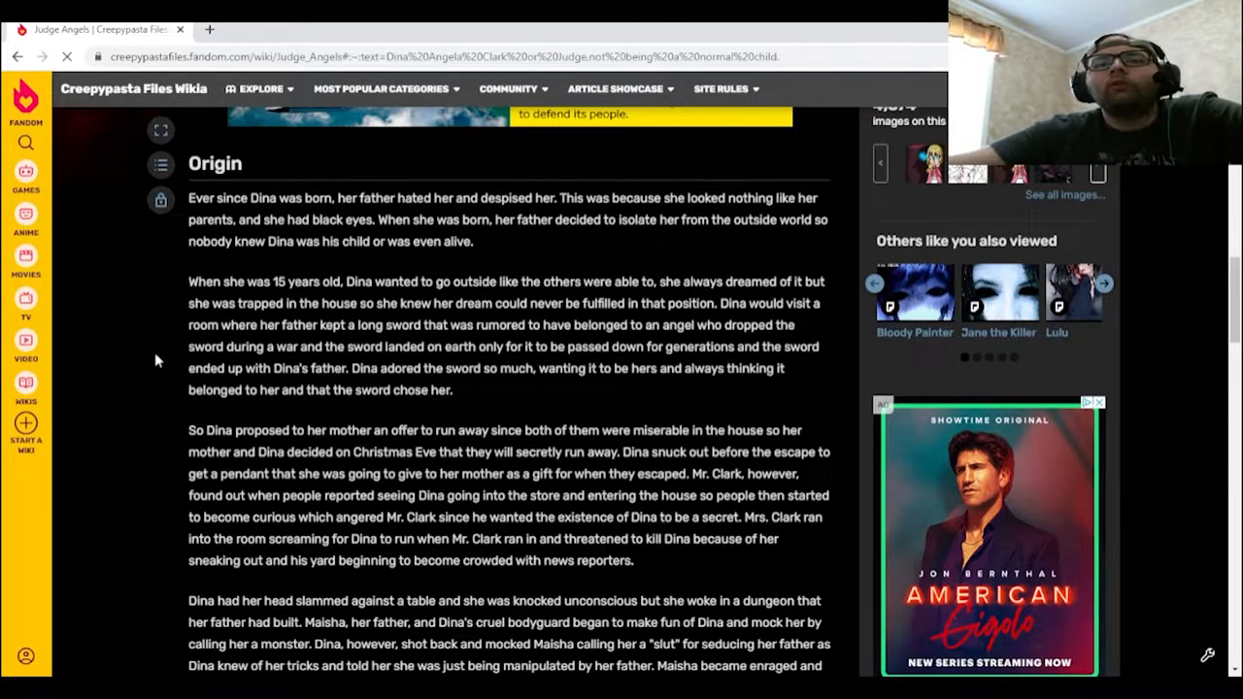
pyautogui.moveTo(146, 365)
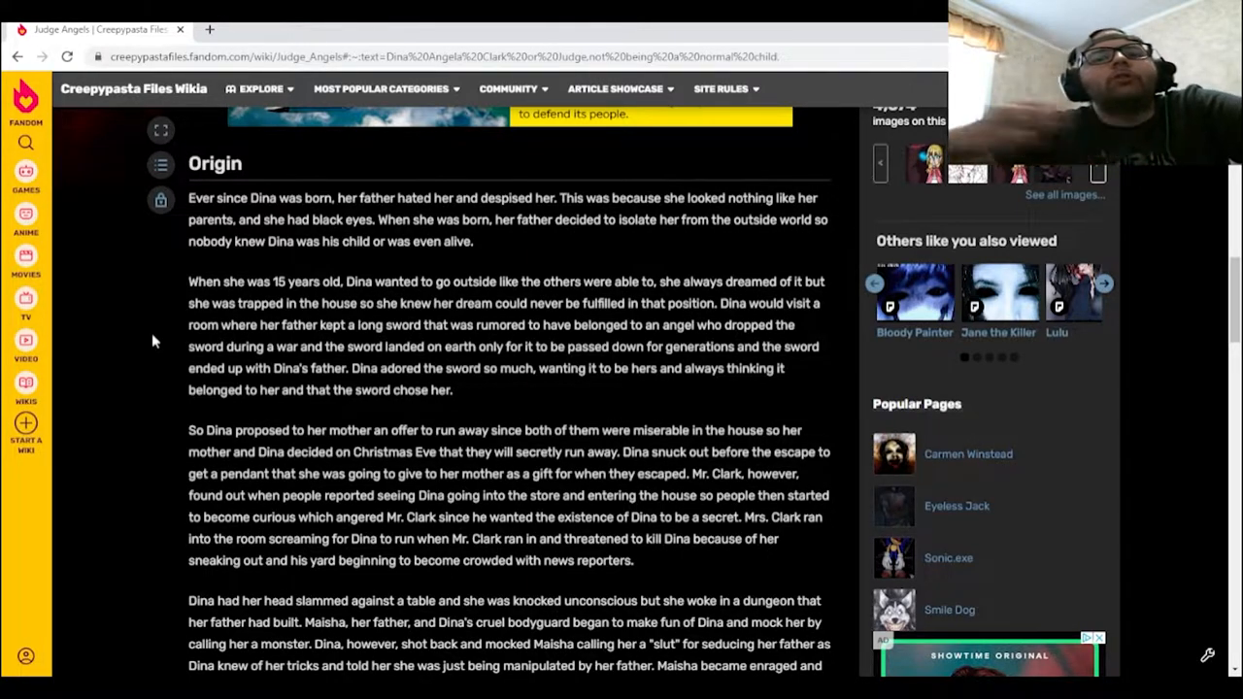
pyautogui.moveTo(151, 378)
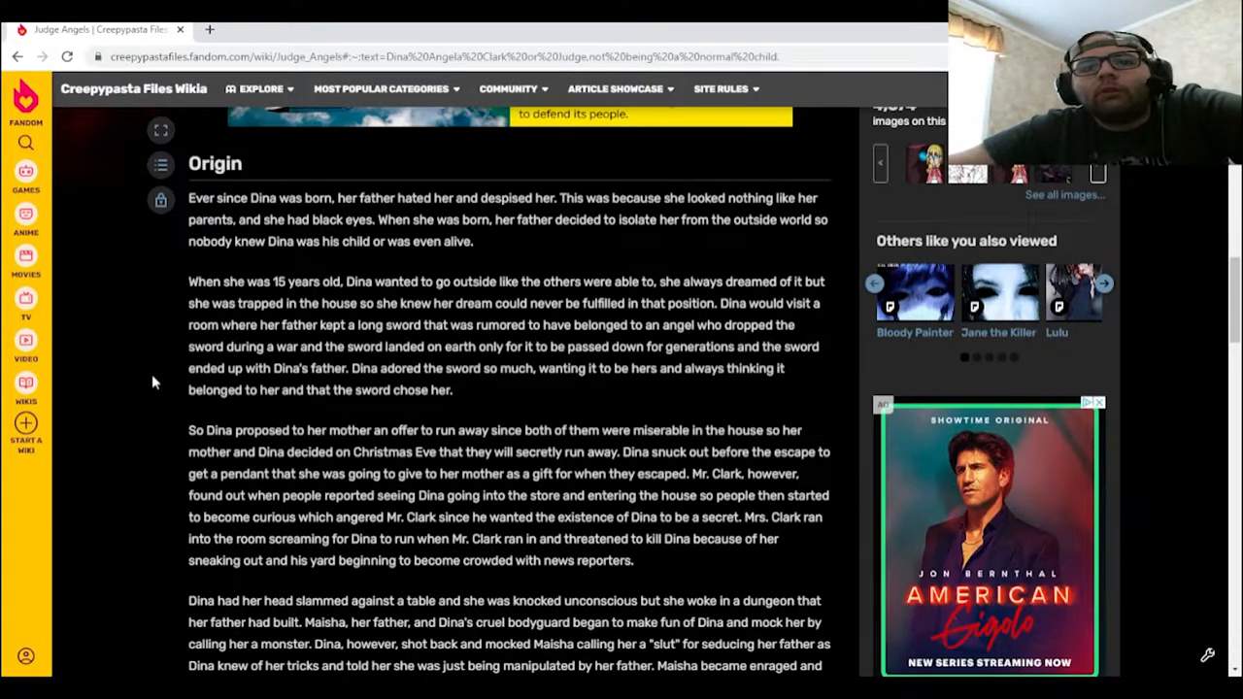
# Scroll through Dina's fight with Maisha up to the Appearance heading
pyautogui.scroll(-3)
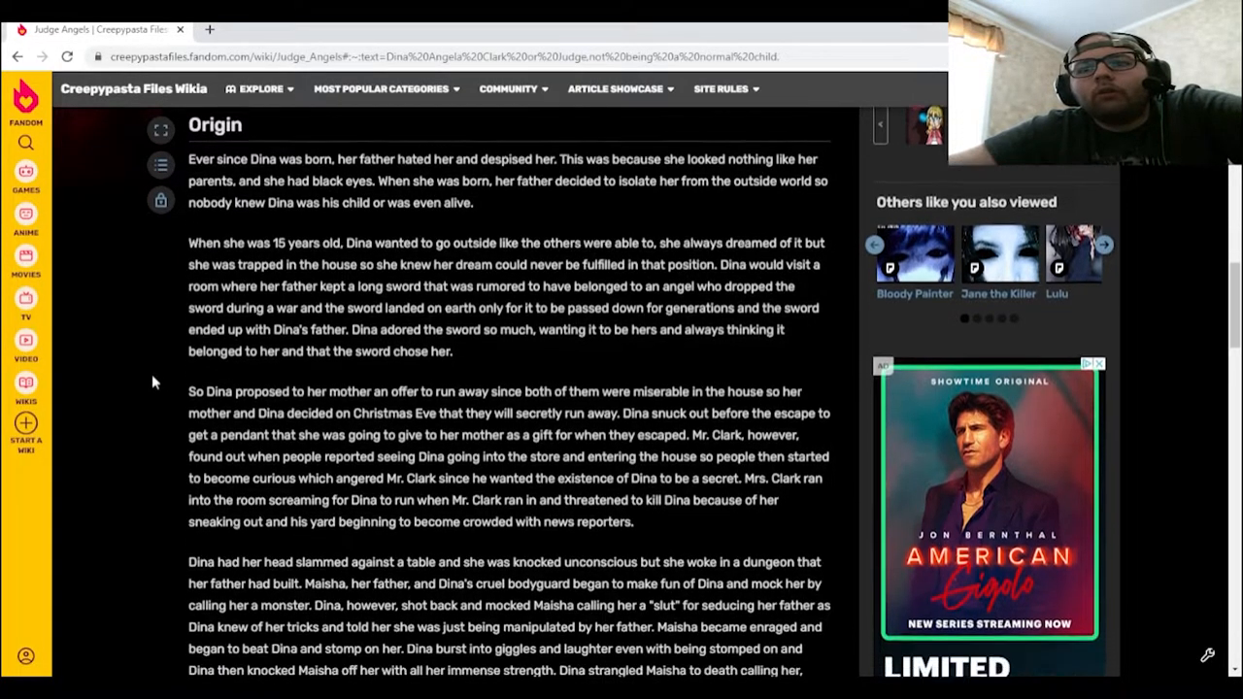
pyautogui.scroll(-3)
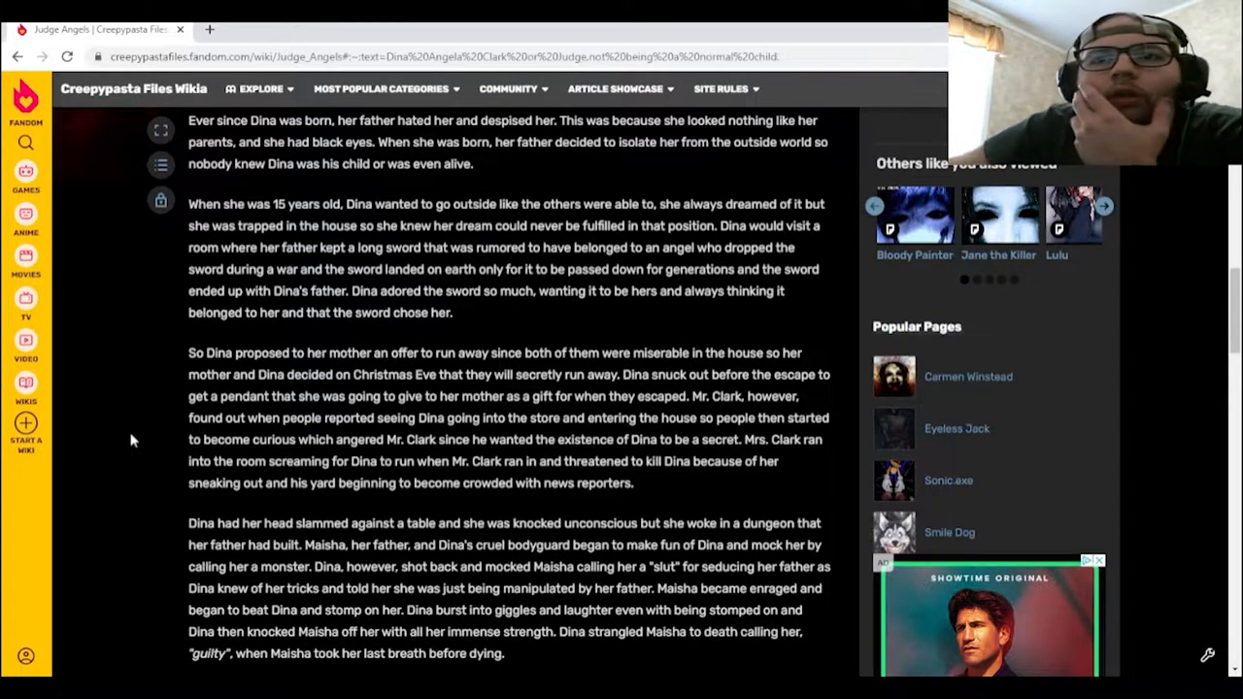
pyautogui.moveTo(163, 466)
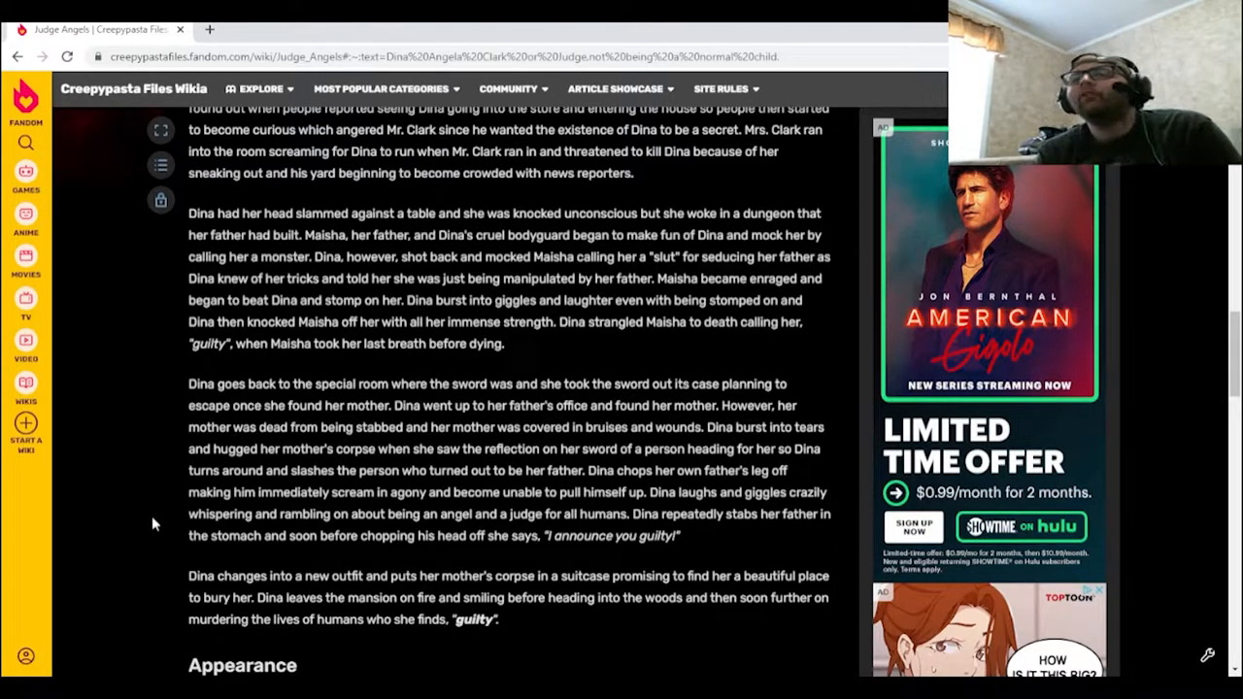
# Scroll to show the Appearance section and the start of Personality
pyautogui.scroll(-3)
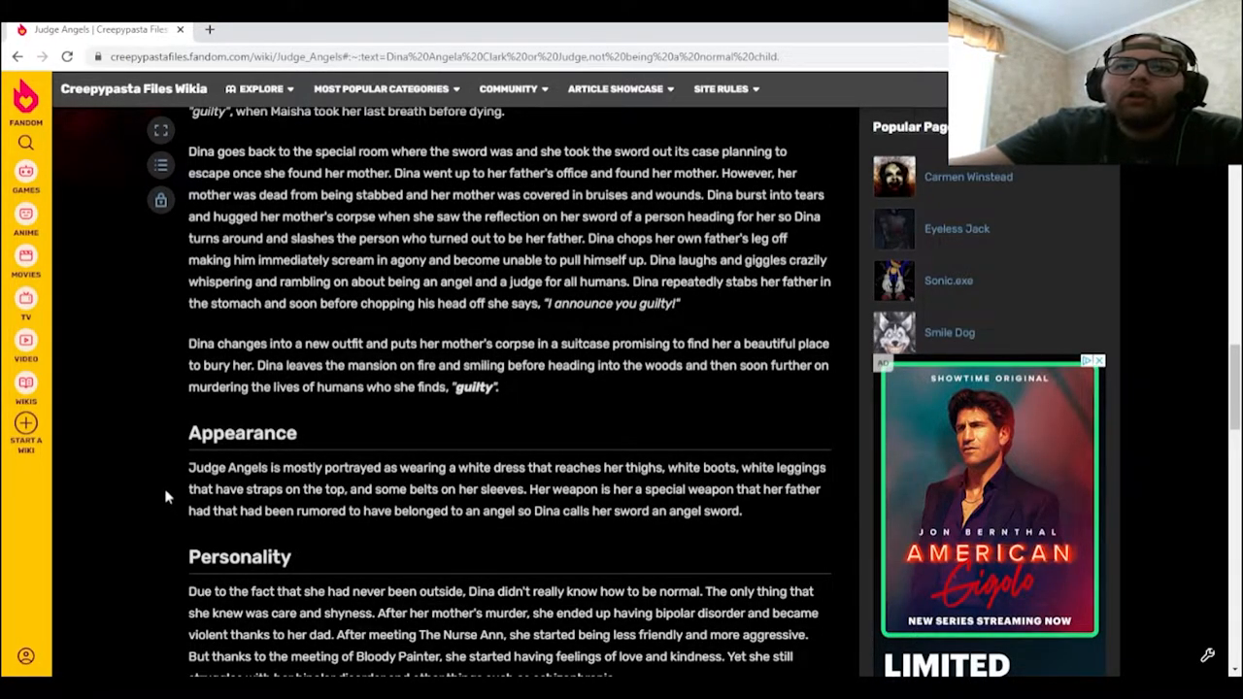
pyautogui.moveTo(573, 486)
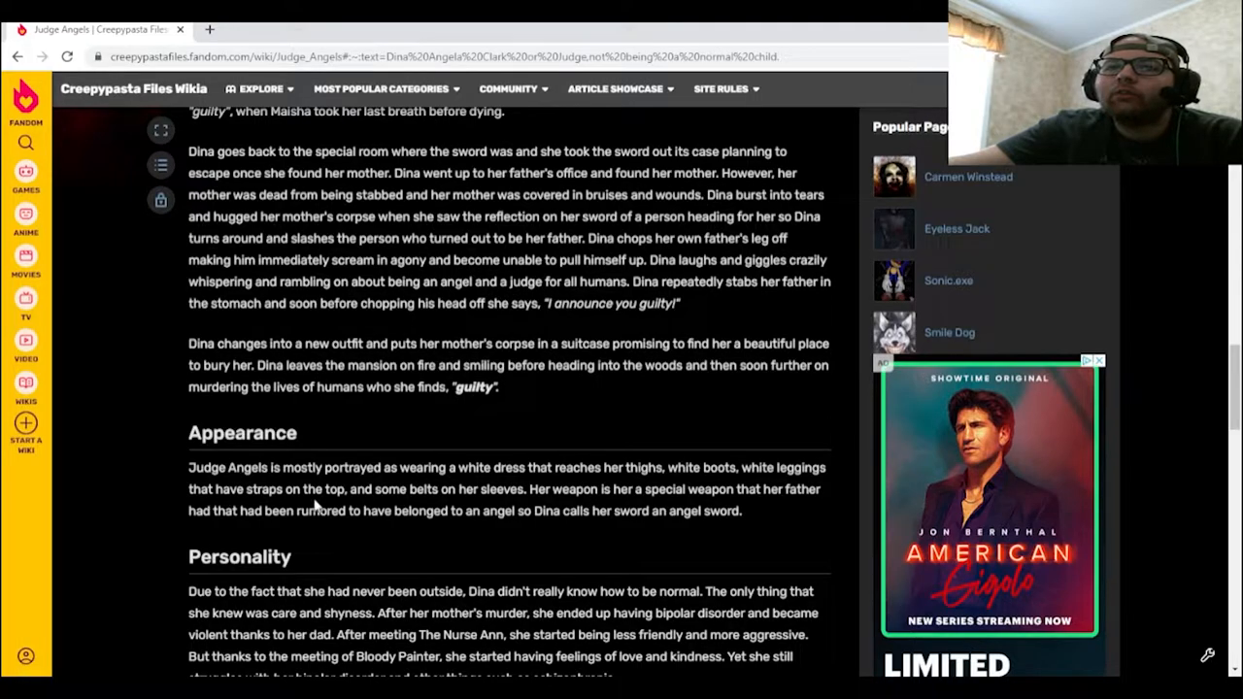
pyautogui.moveTo(515, 512)
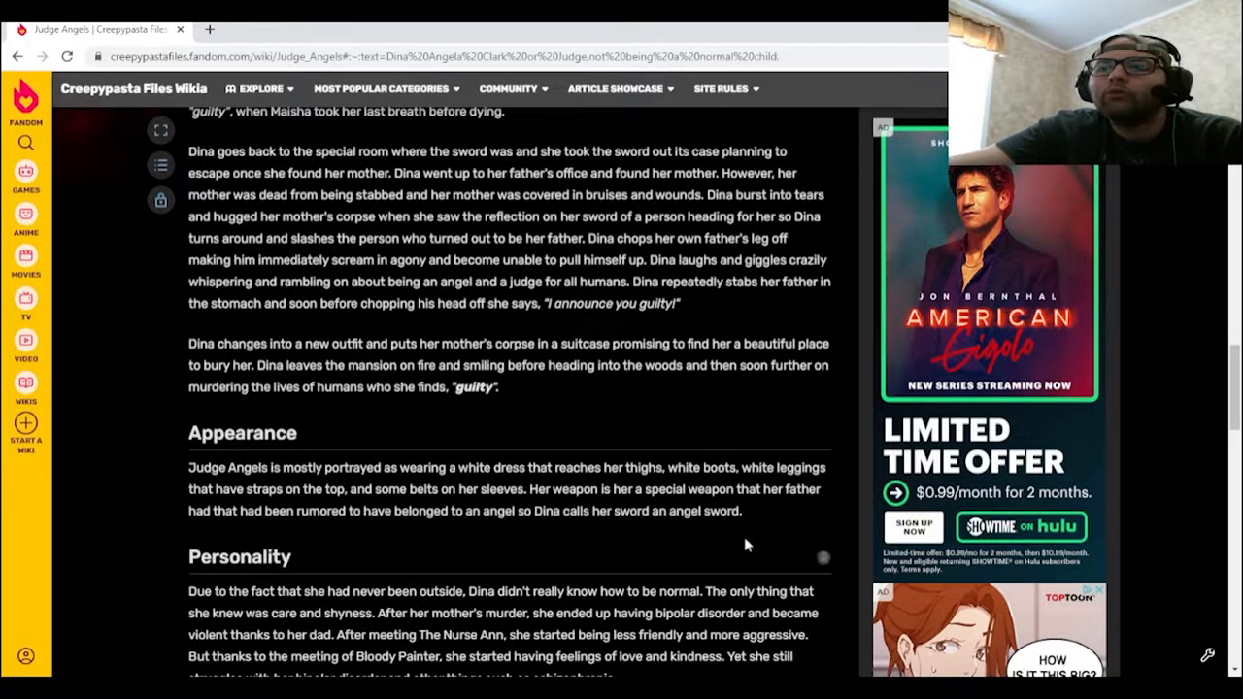
# Scroll to the full Personality section and the Facts list
pyautogui.scroll(-3)
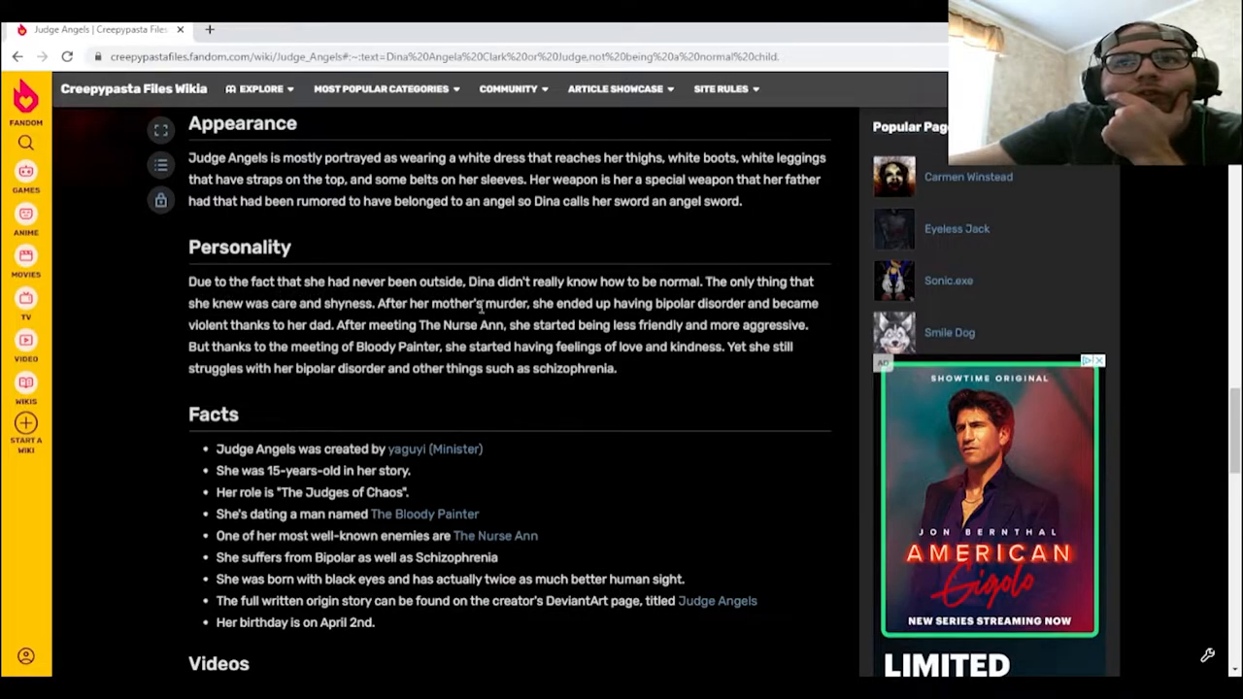
pyautogui.moveTo(637, 303)
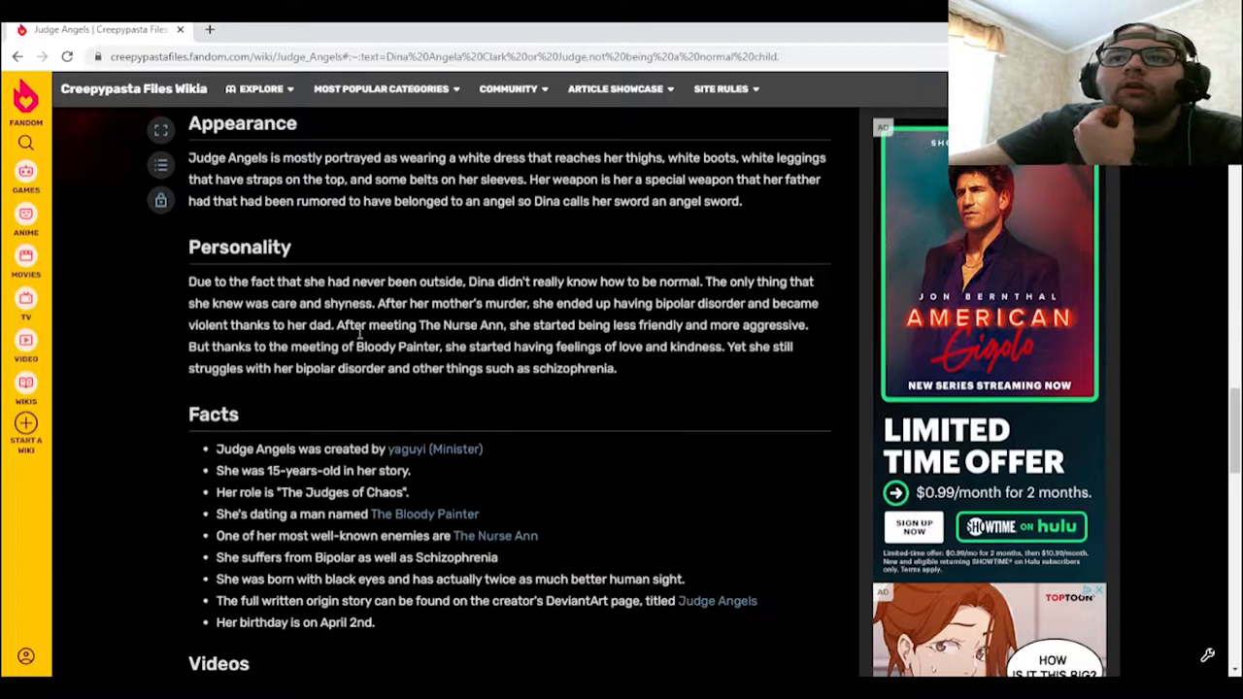
pyautogui.moveTo(497, 336)
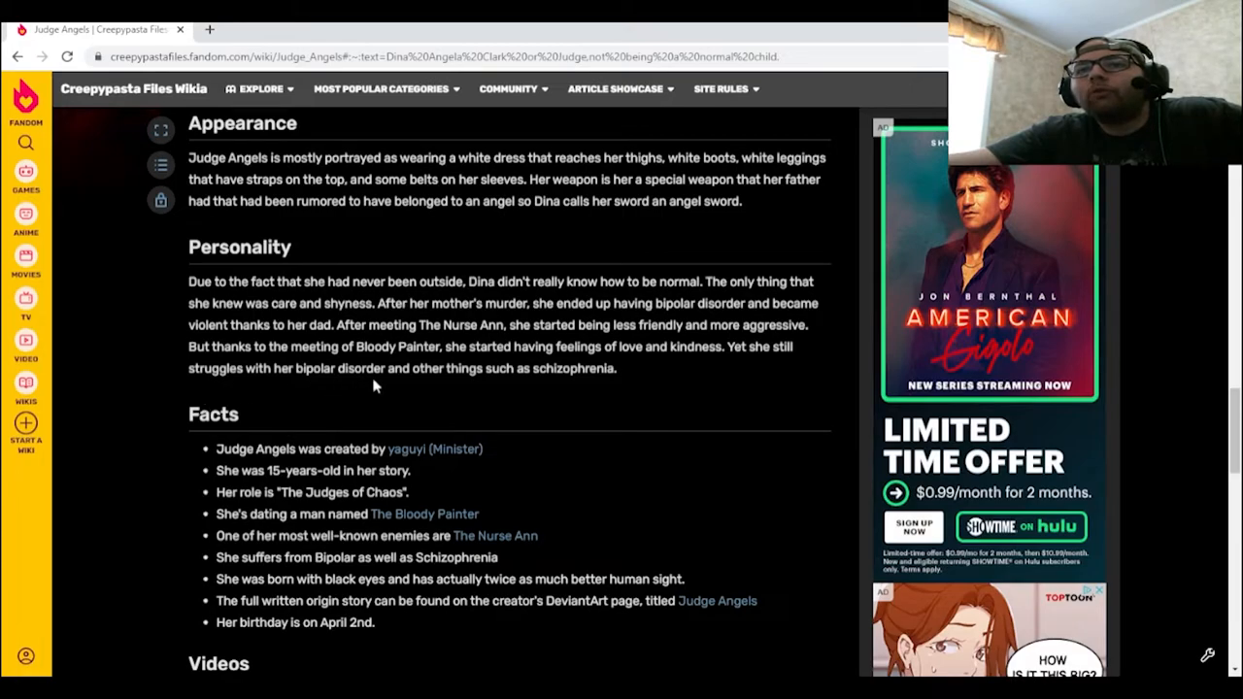
pyautogui.moveTo(573, 390)
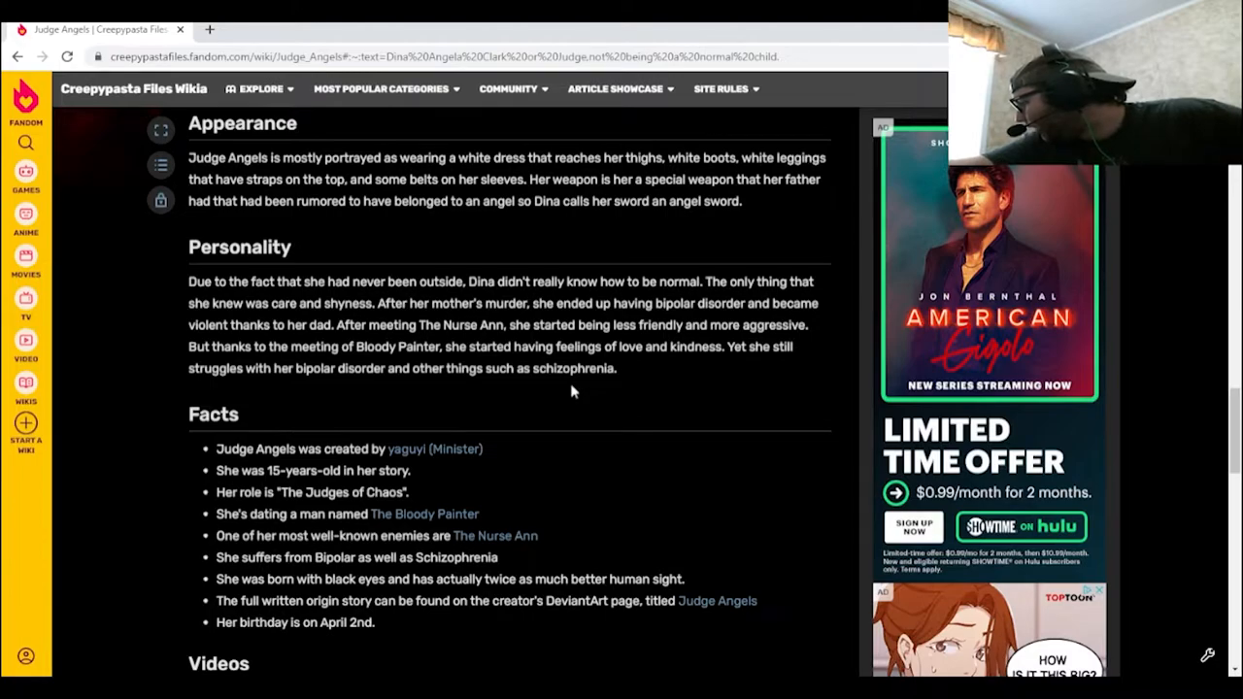
pyautogui.moveTo(567, 396)
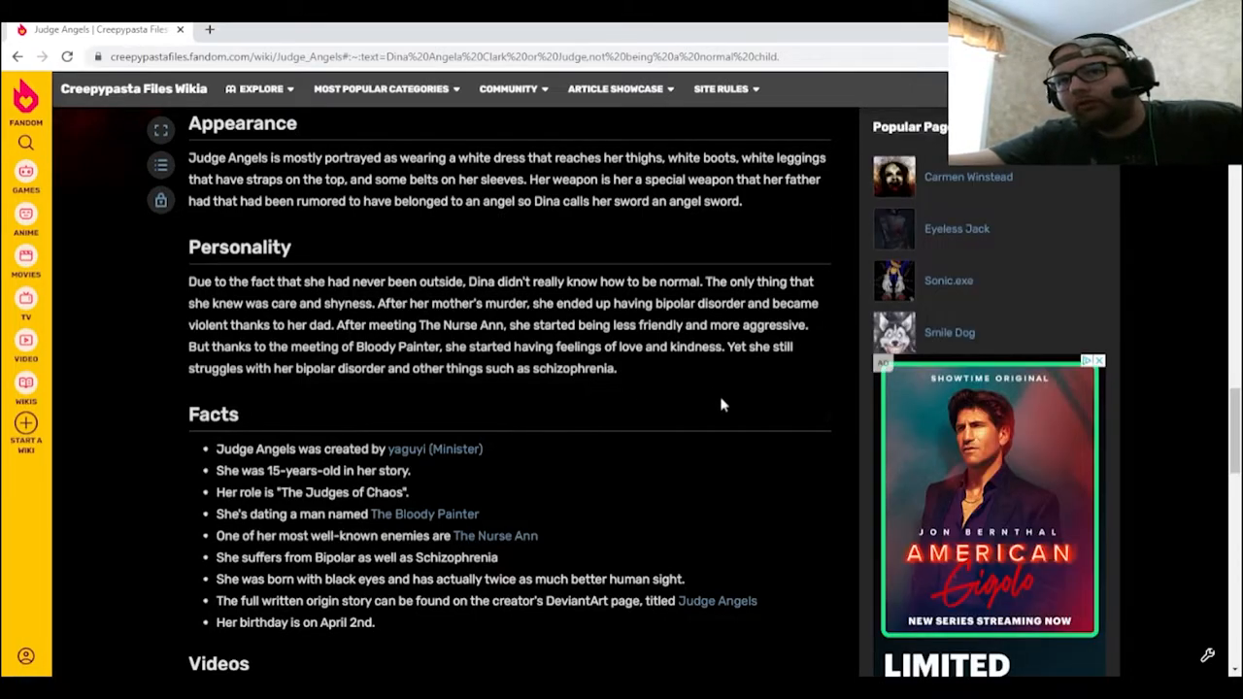
# Scroll through the Facts list and Videos section at the article's end
pyautogui.scroll(-3)
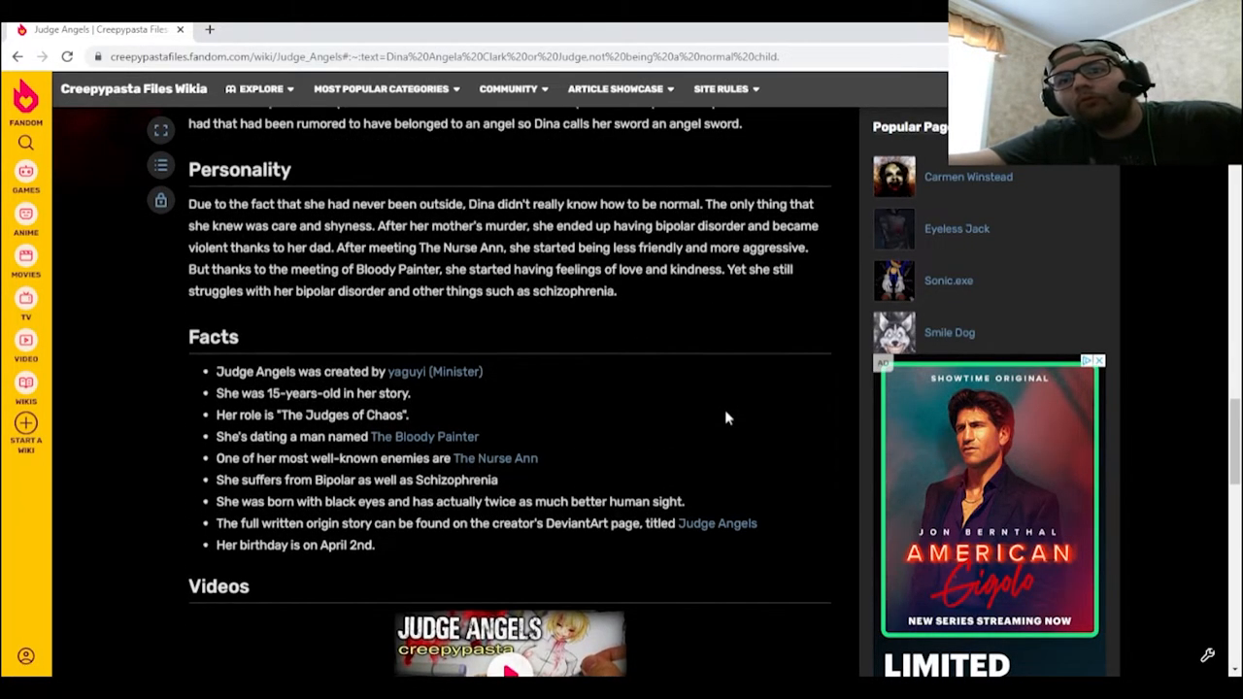
pyautogui.scroll(-3)
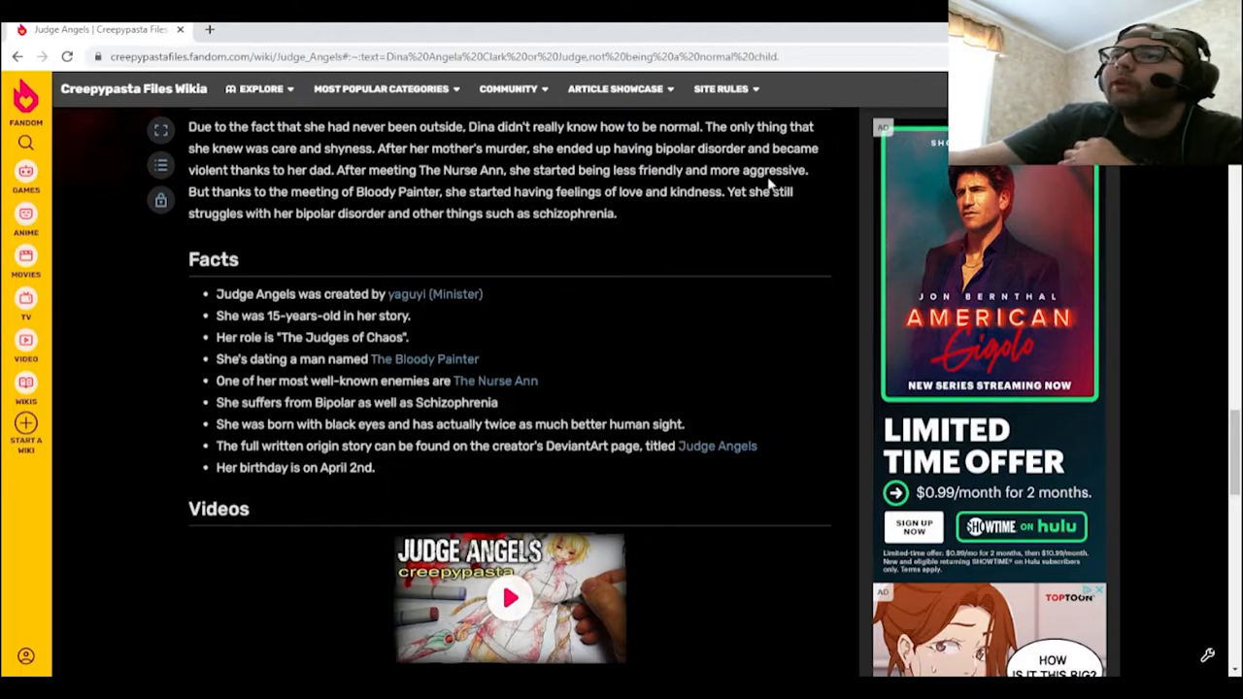
pyautogui.moveTo(776, 183)
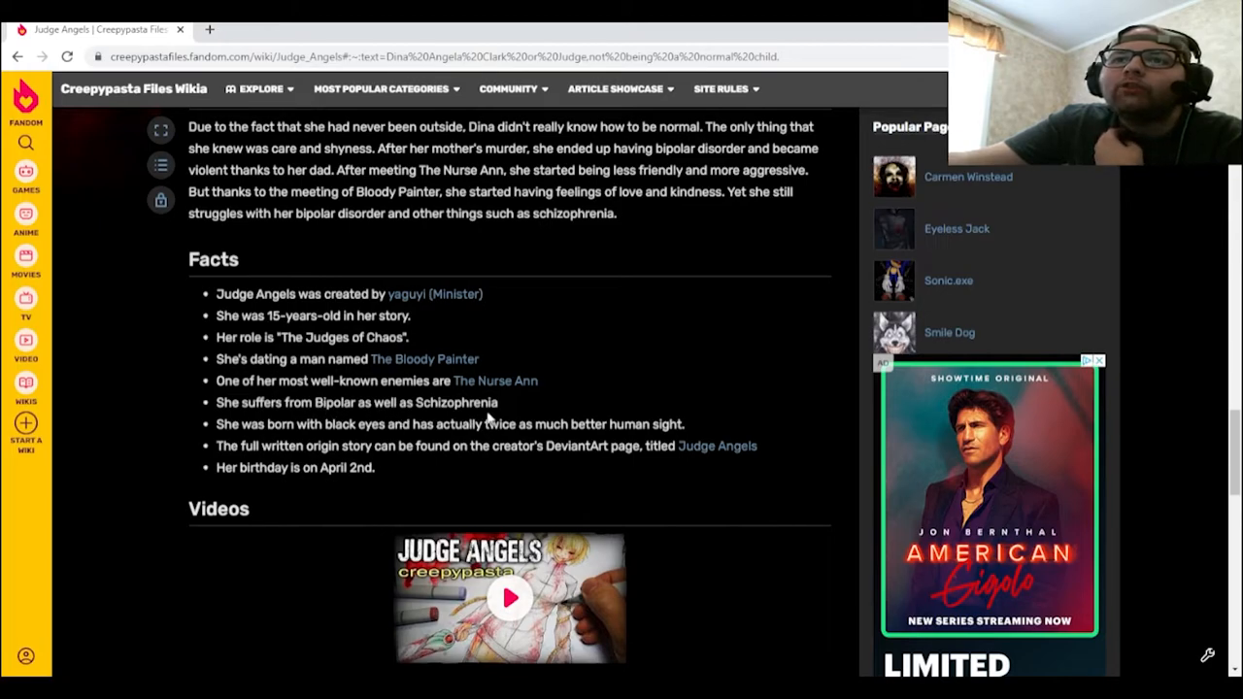
pyautogui.moveTo(437, 439)
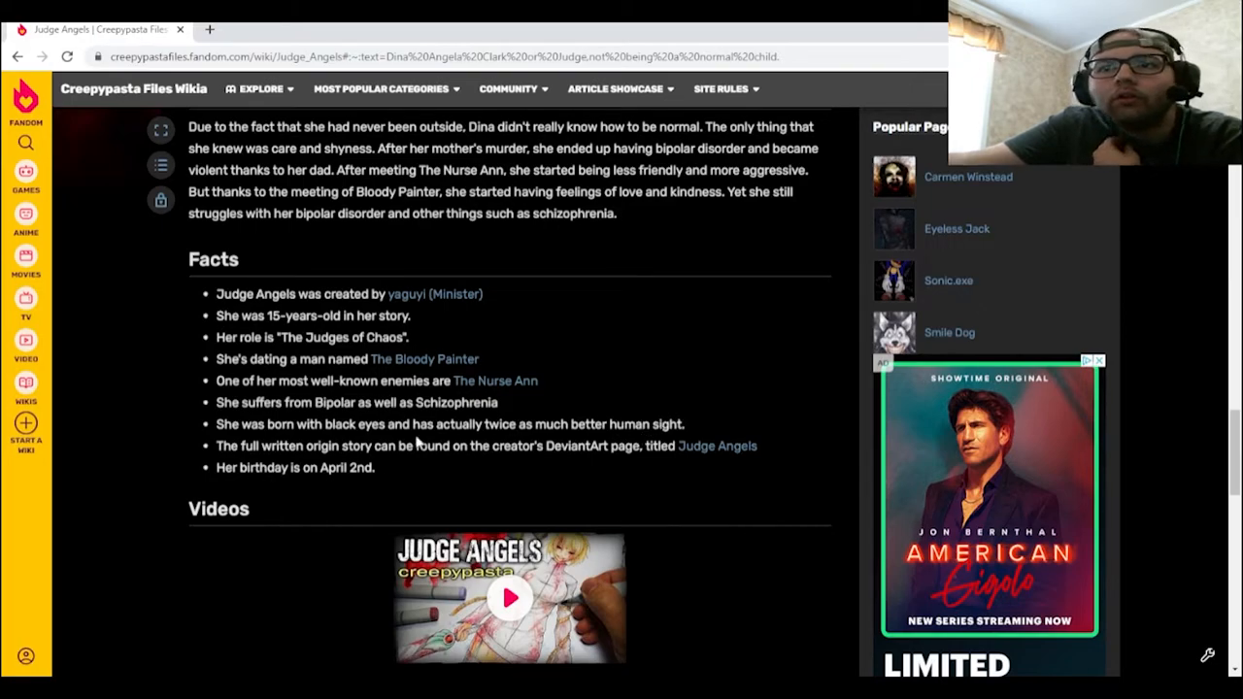
pyautogui.moveTo(315, 450)
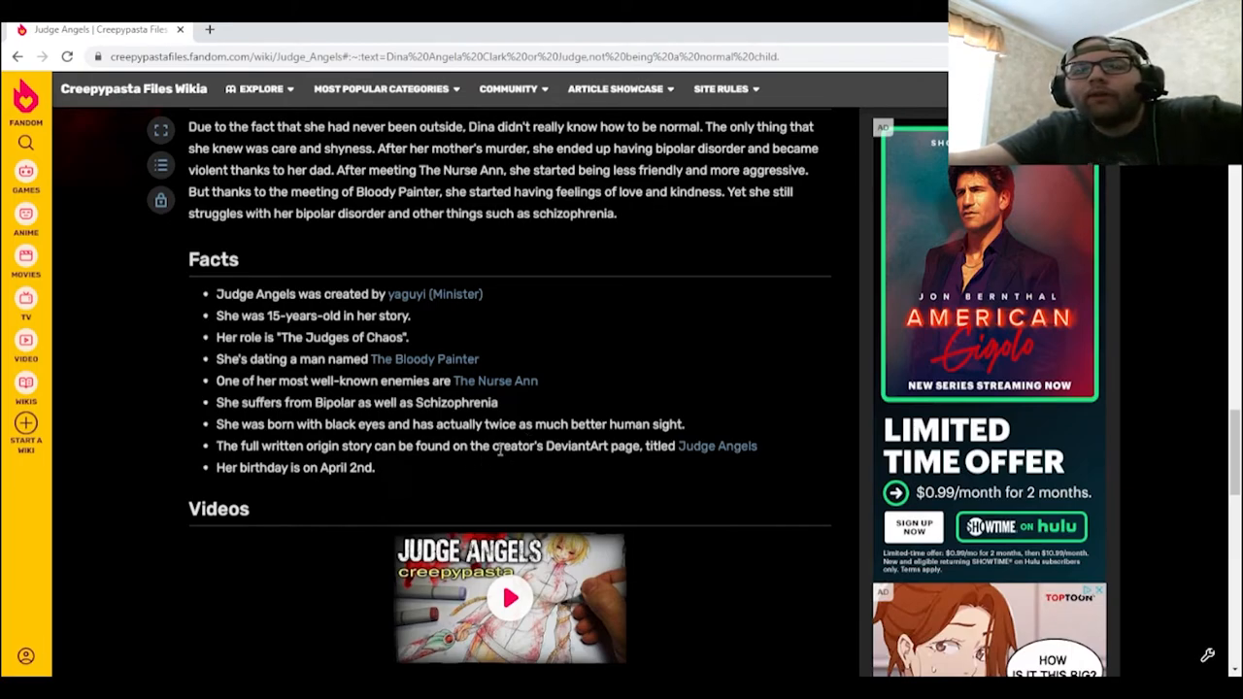
pyautogui.moveTo(734, 468)
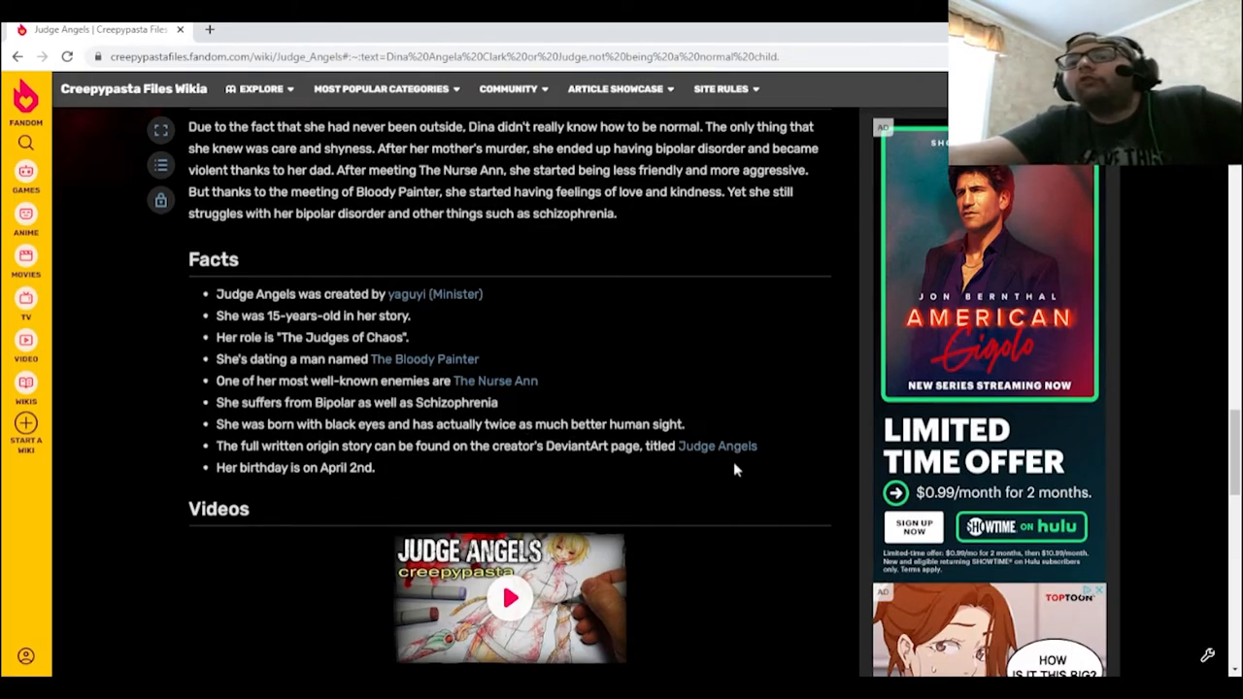
pyautogui.moveTo(304, 493)
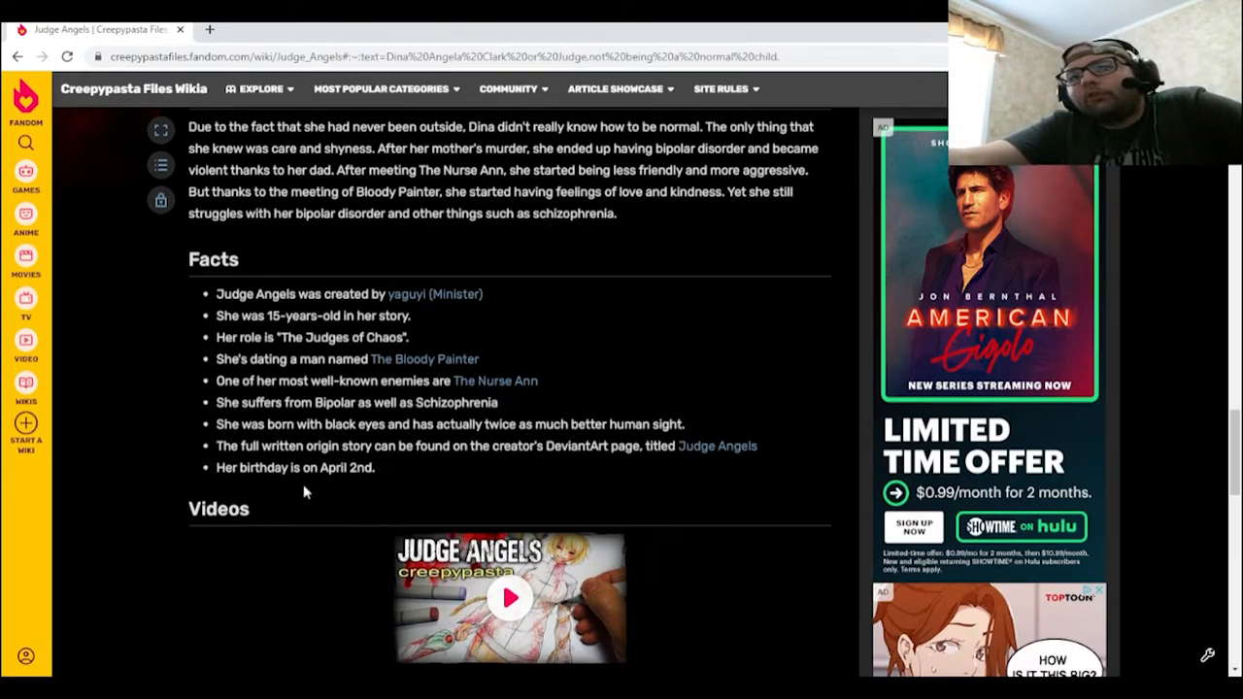
pyautogui.scroll(3)
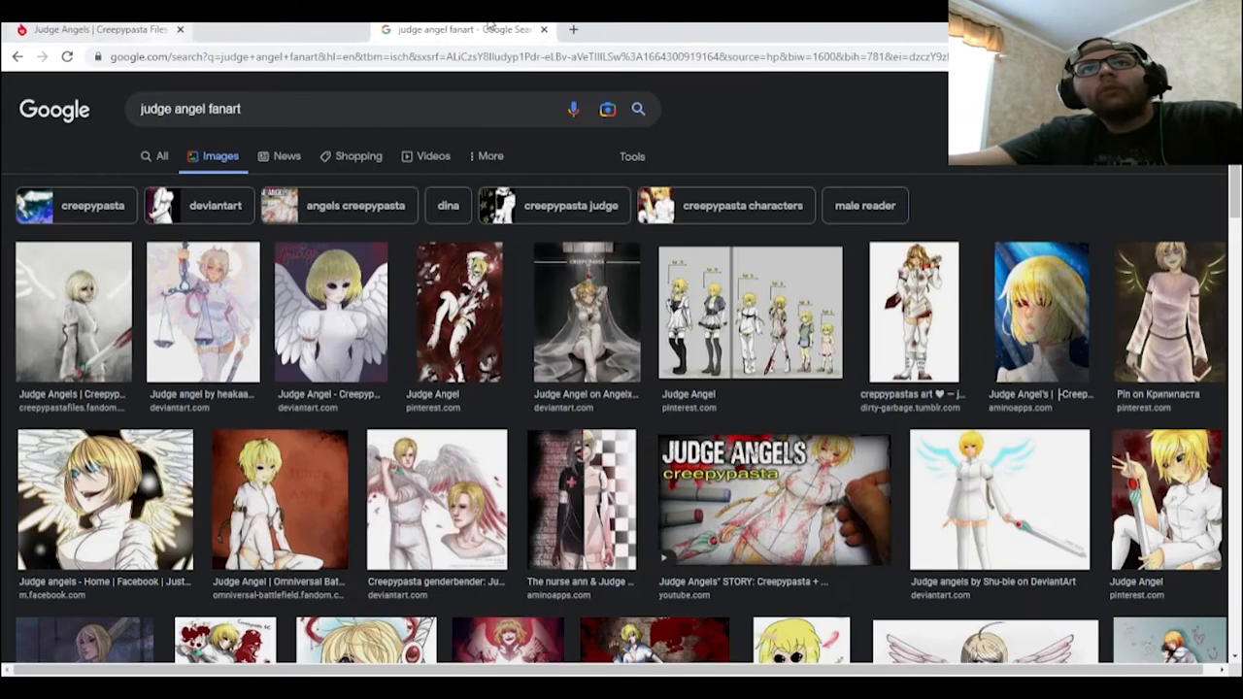
# Preview the Creepypasta Files Wikia, DeviantArt and Omniversal Battlefield Wiki fanart images
pyautogui.click(72, 311)
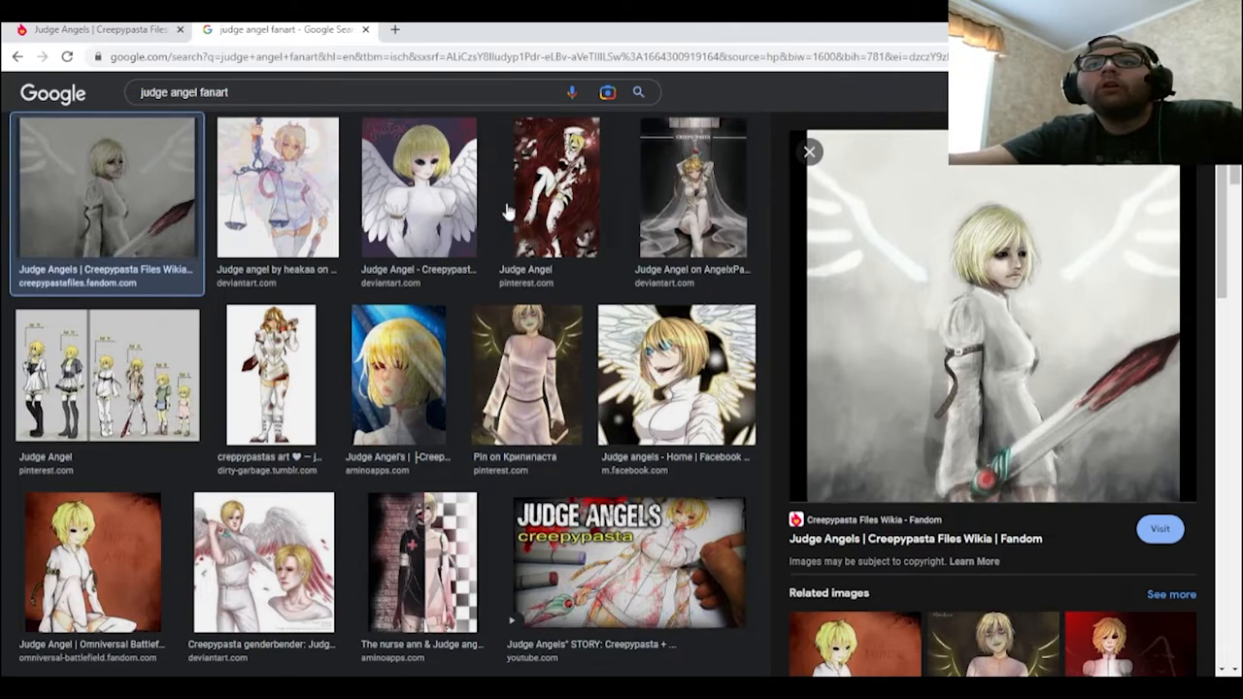
pyautogui.moveTo(494, 210)
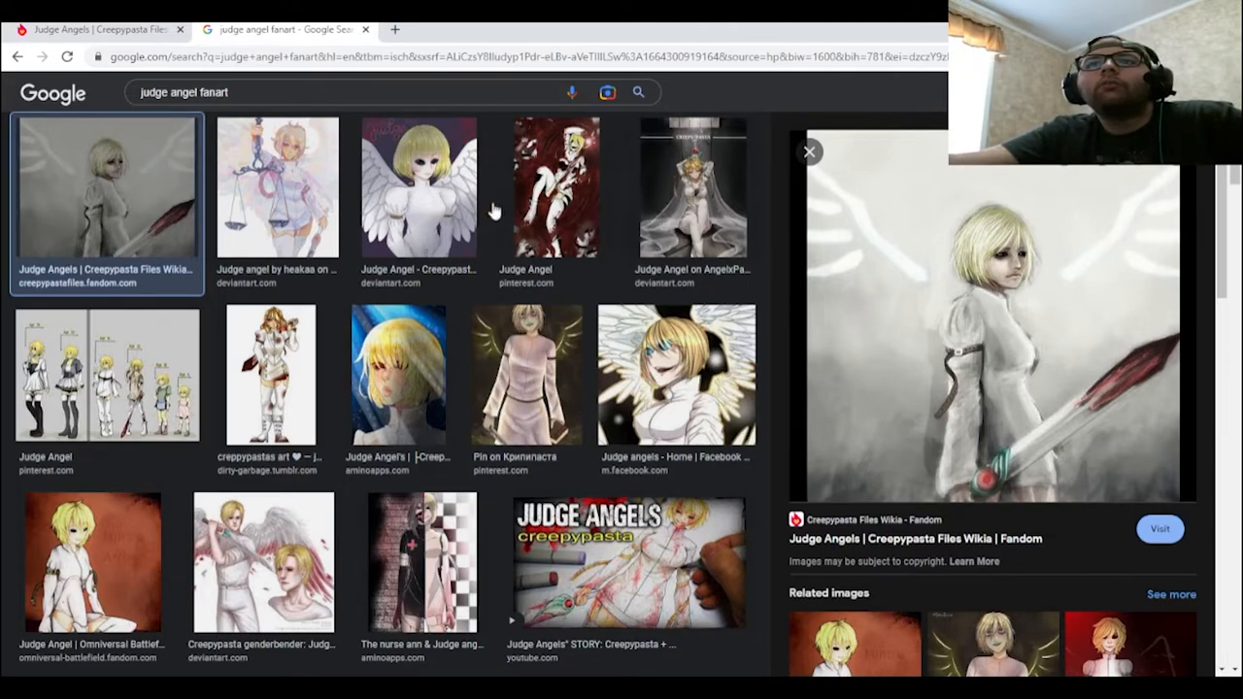
pyautogui.click(691, 186)
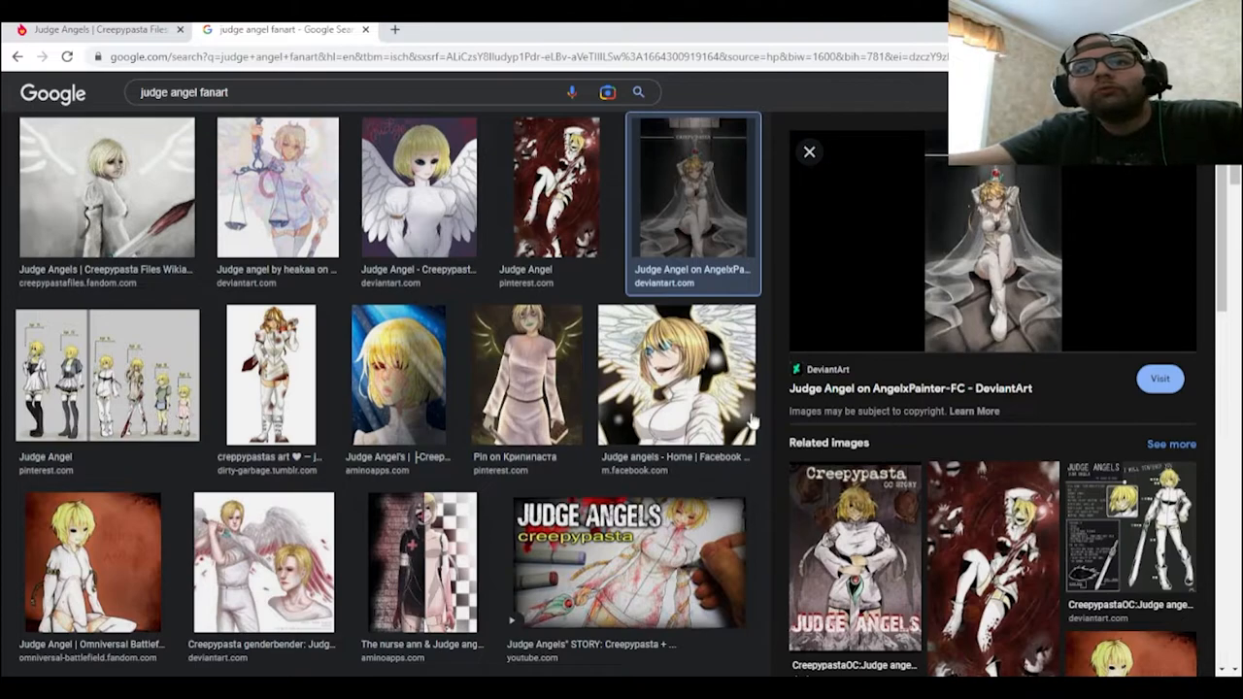
pyautogui.click(91, 561)
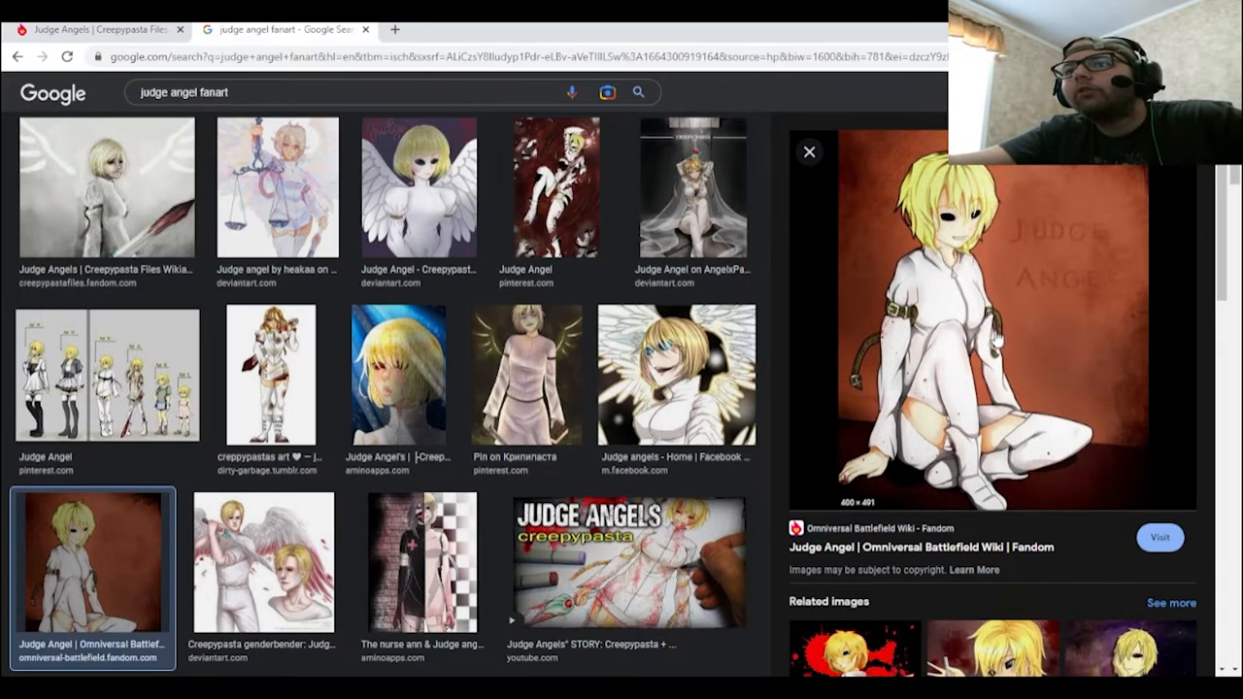
# Scroll the results and preview the Judge Angel image from Pinterest
pyautogui.scroll(-3)
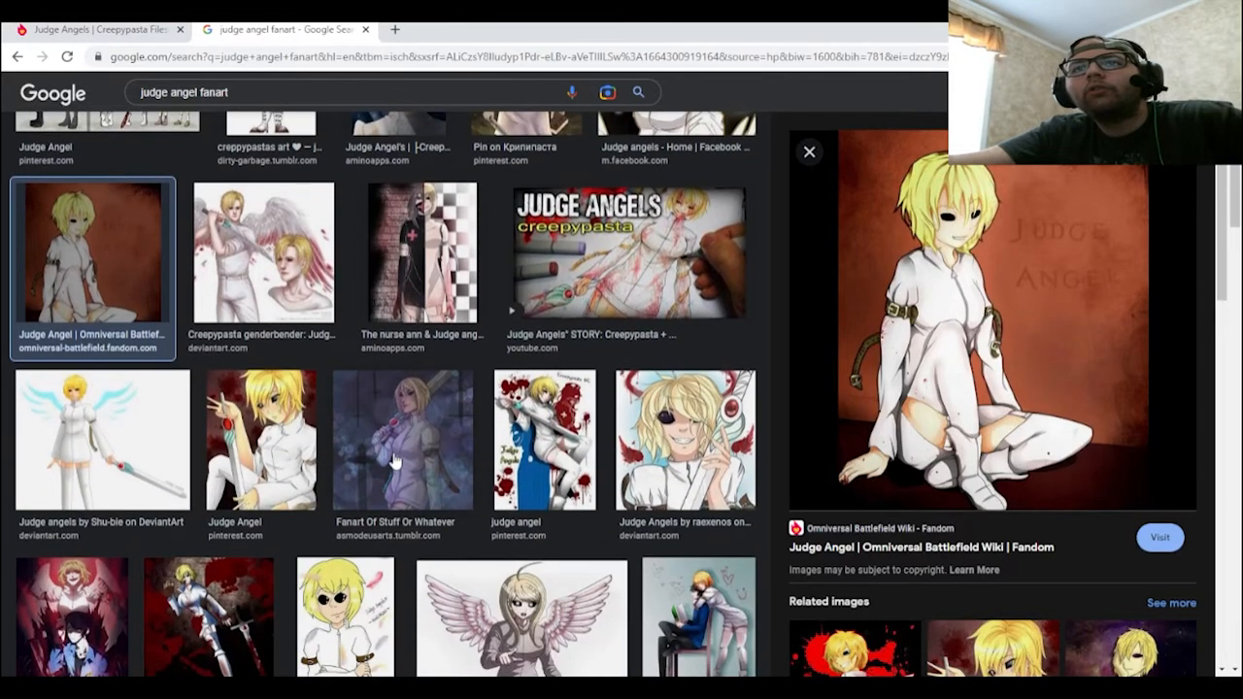
pyautogui.moveTo(392, 462)
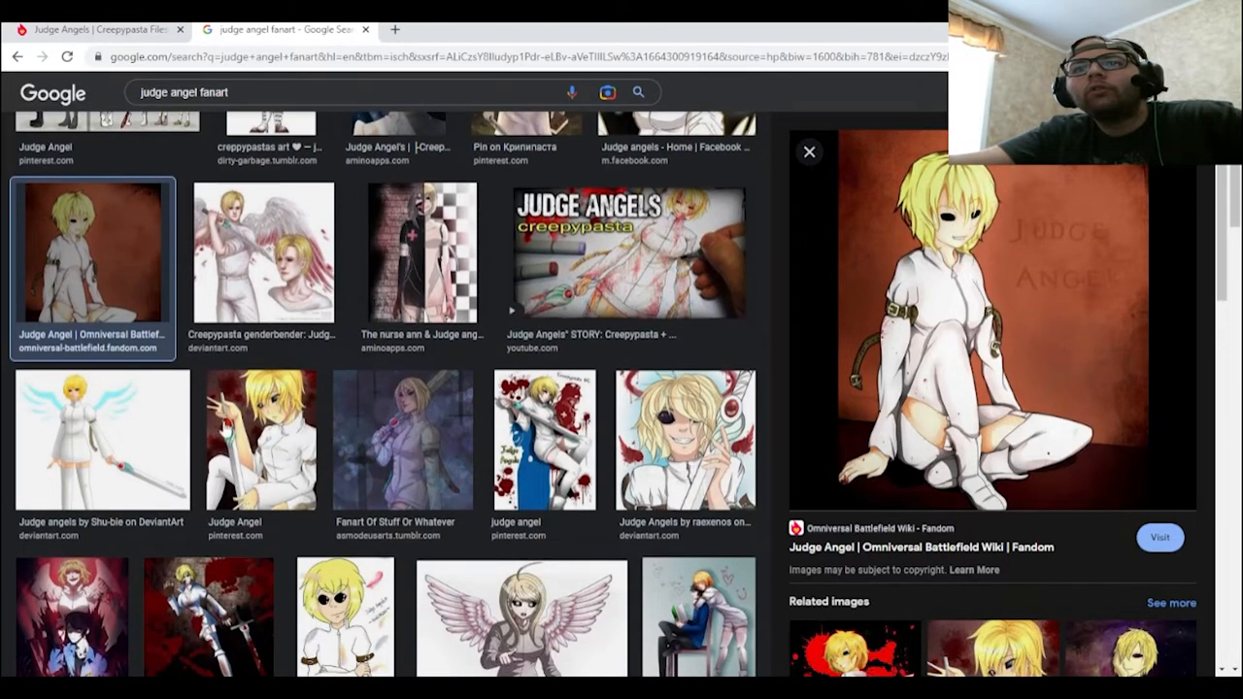
pyautogui.click(261, 439)
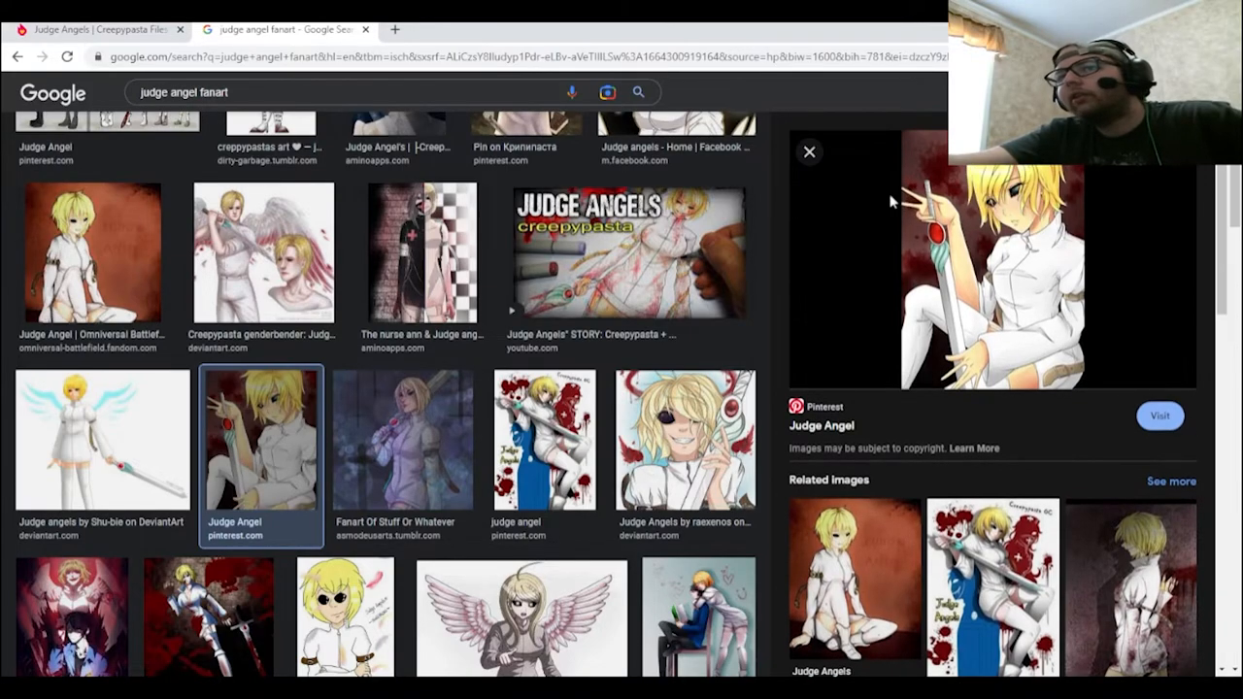
# Browse further down and preview the Bloody Painter and Judge Angels artwork from DeluCat Tumblr
pyautogui.scroll(-3)
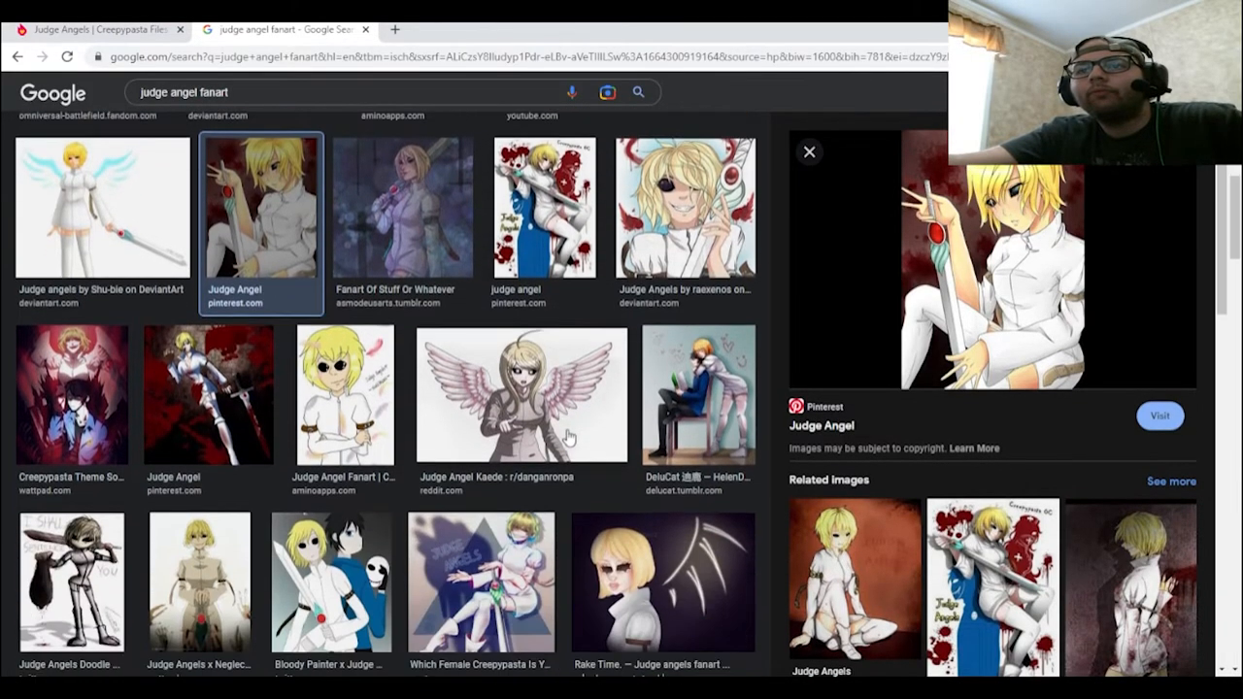
pyautogui.scroll(-3)
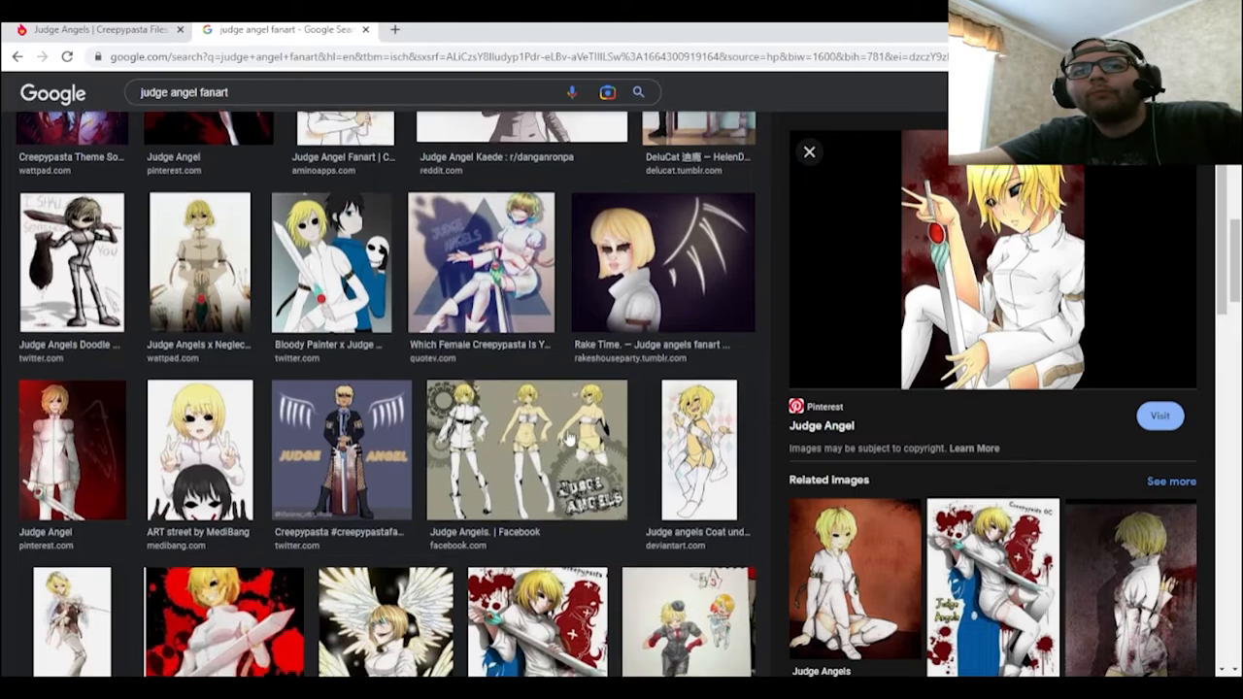
pyautogui.scroll(-3)
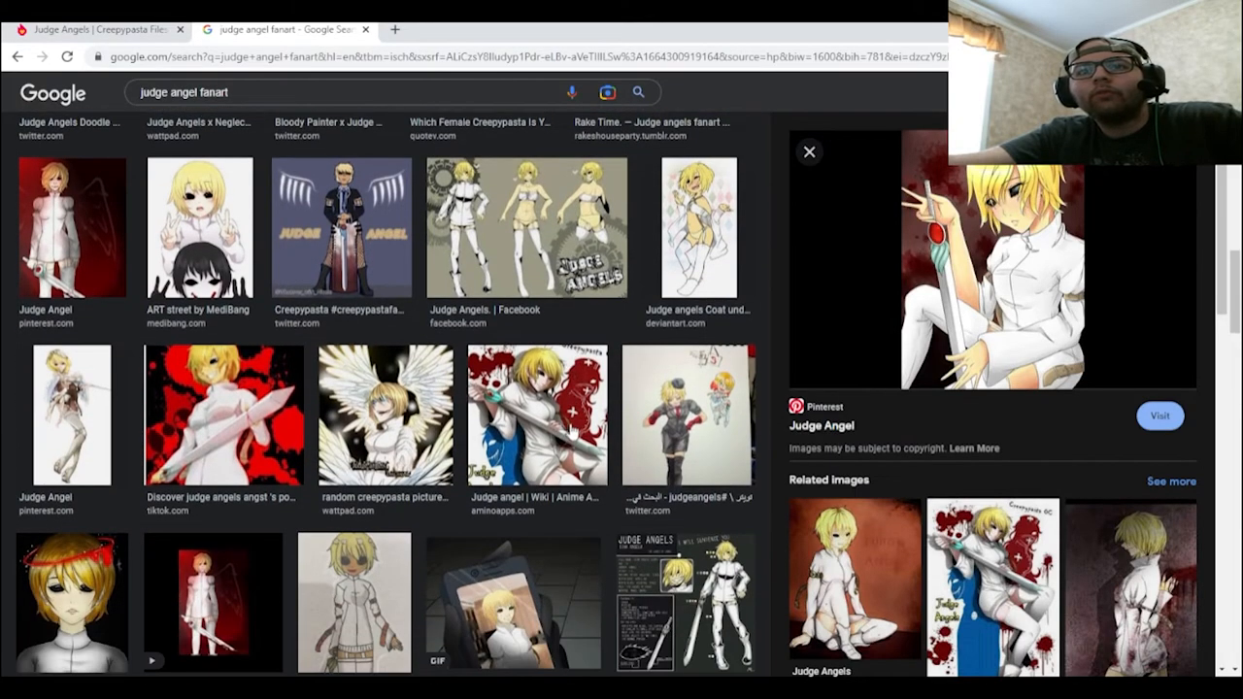
pyautogui.scroll(-3)
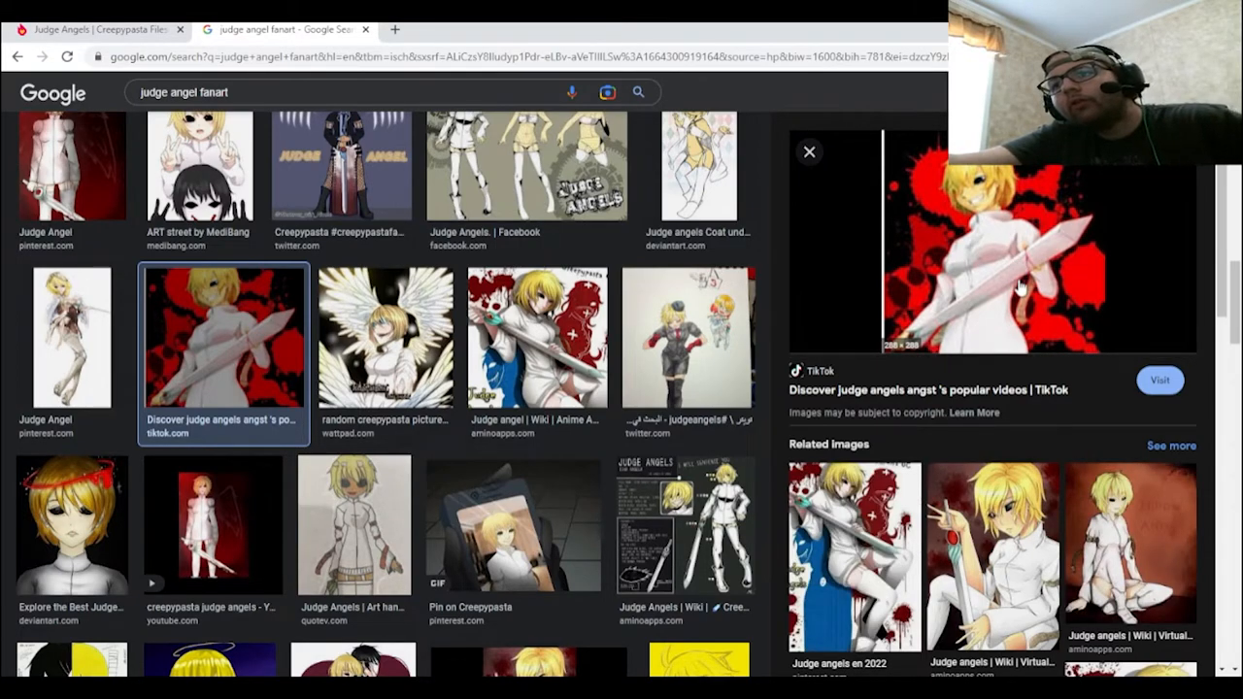
pyautogui.scroll(-3)
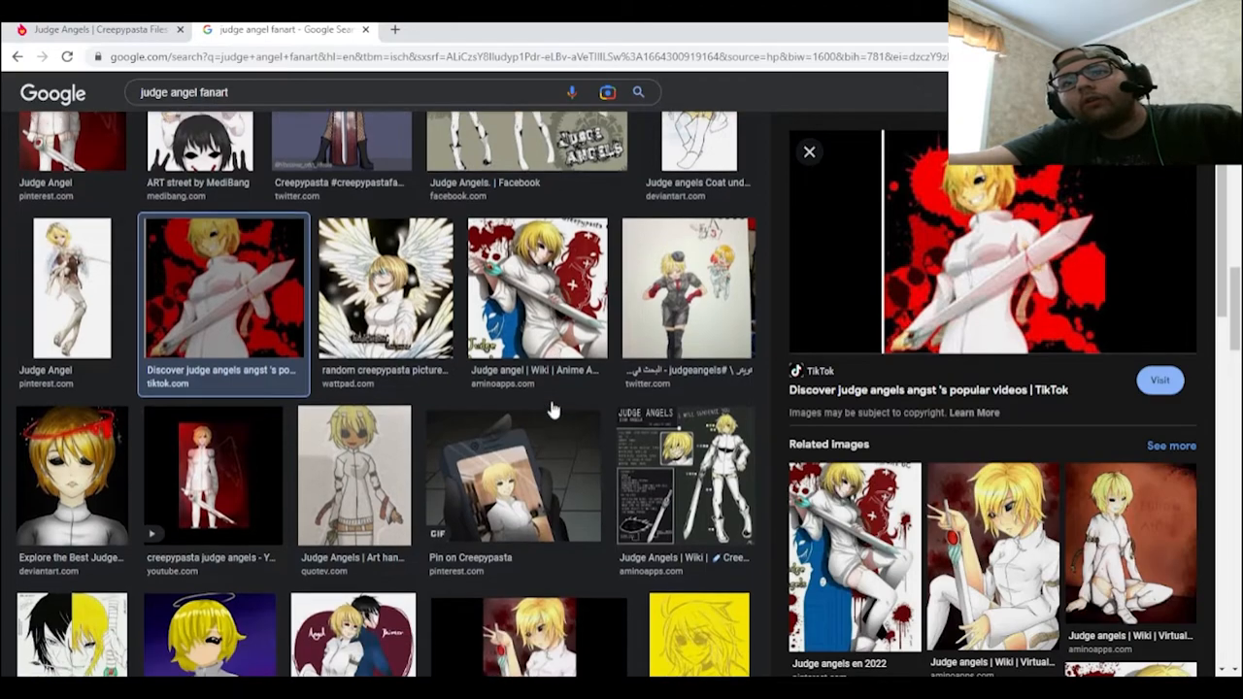
pyautogui.scroll(-3)
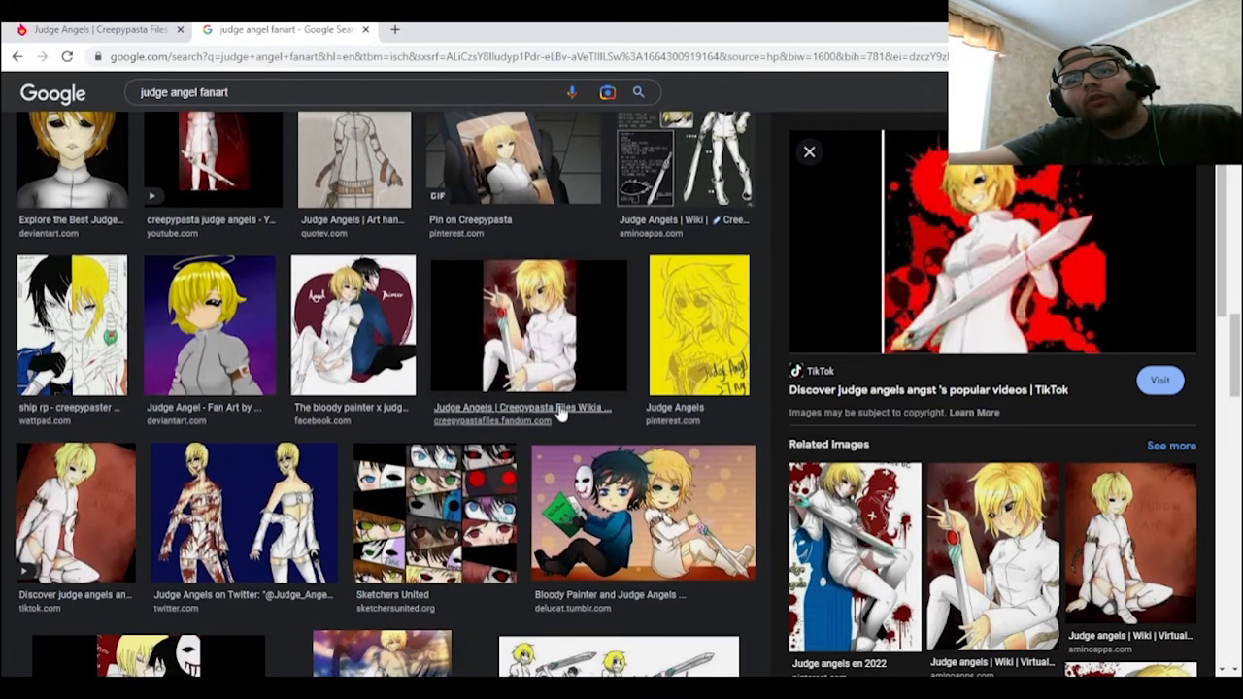
pyautogui.scroll(-3)
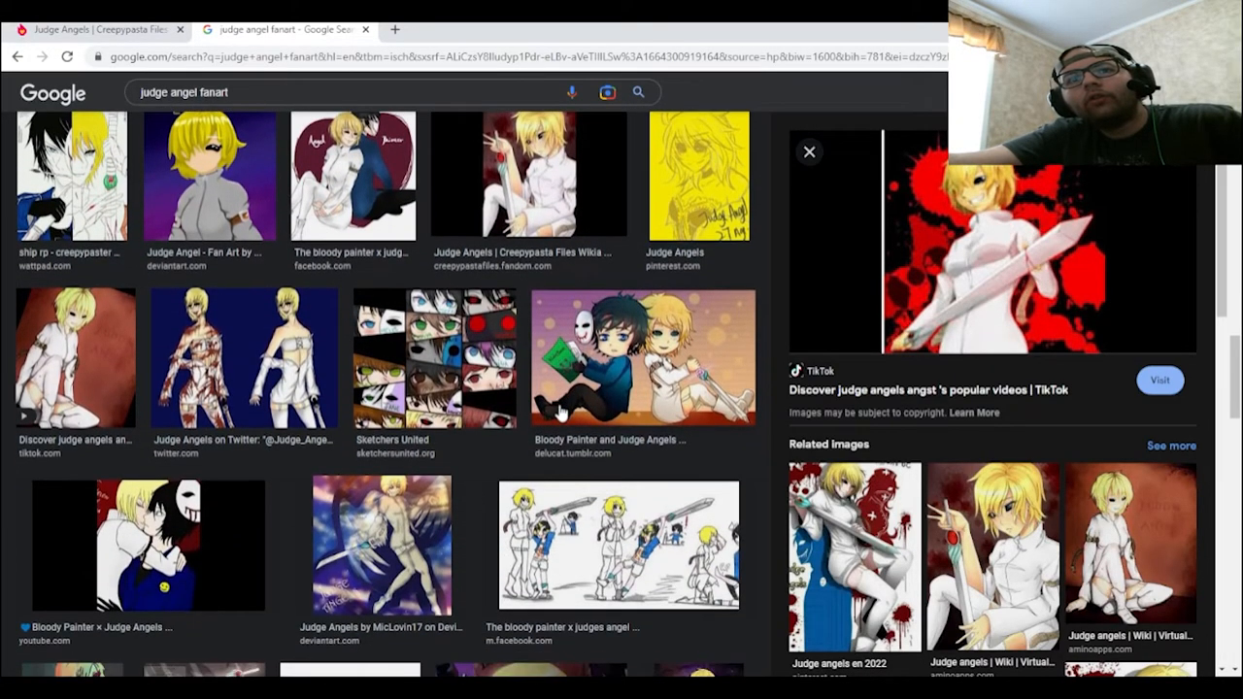
pyautogui.click(643, 359)
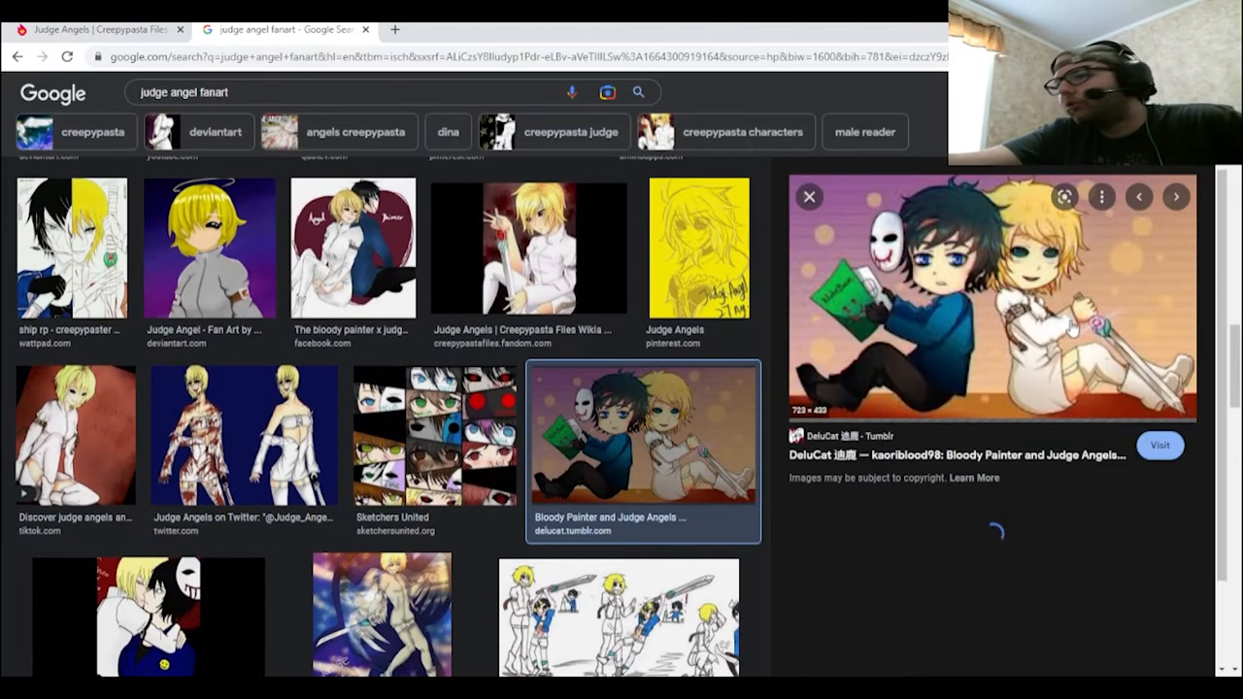